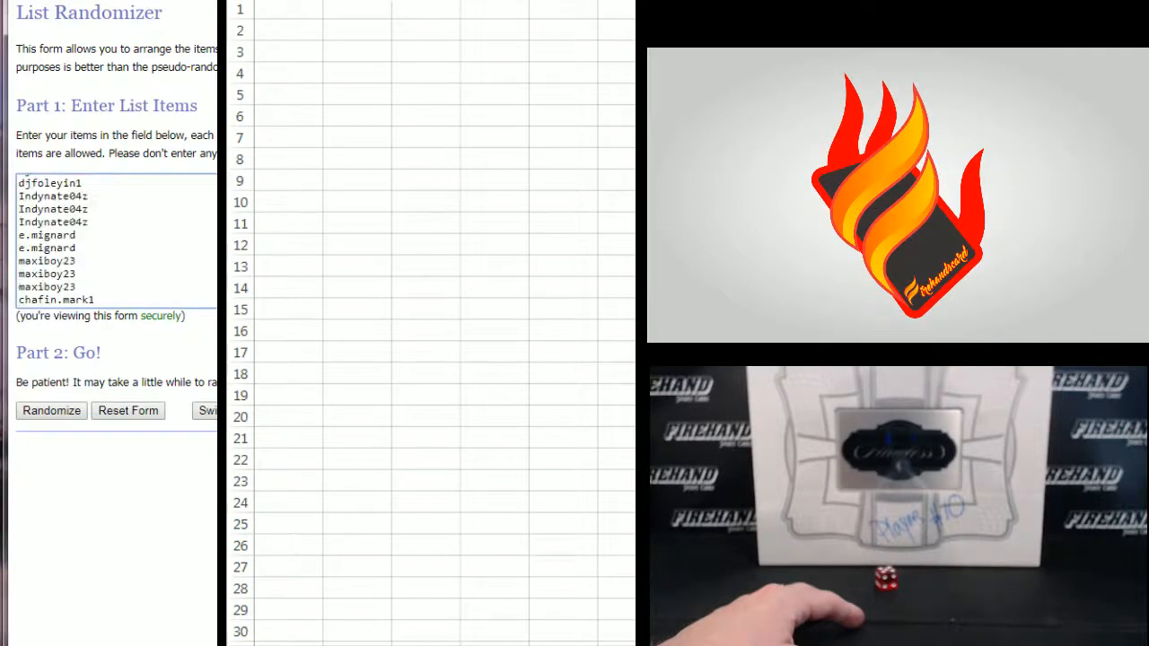
Randomize the 267 usernames, then re-shuffle with Again! repeatedly while reviewing each result.
left_click(50, 410)
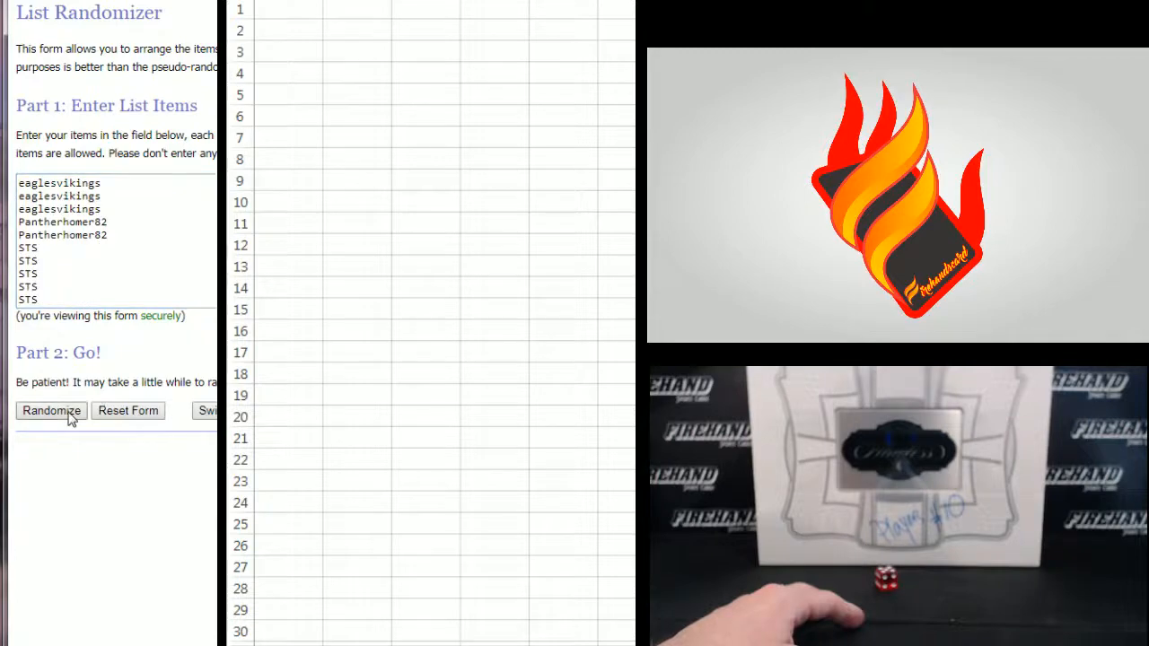
left_click(50, 409)
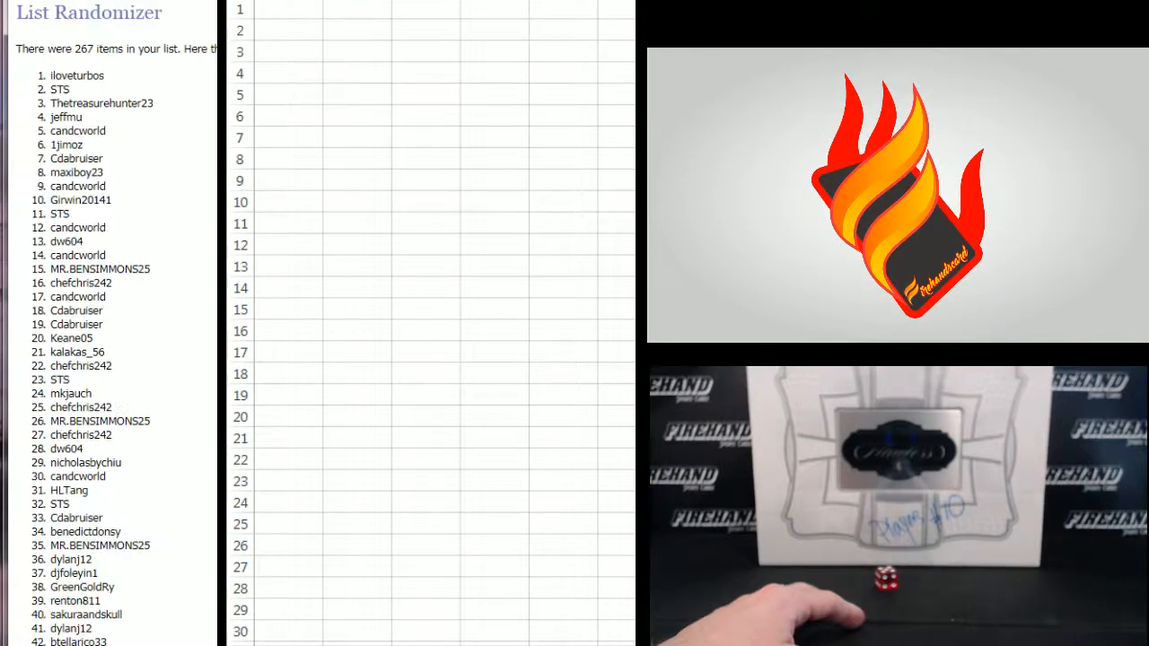
scroll("down", 3)
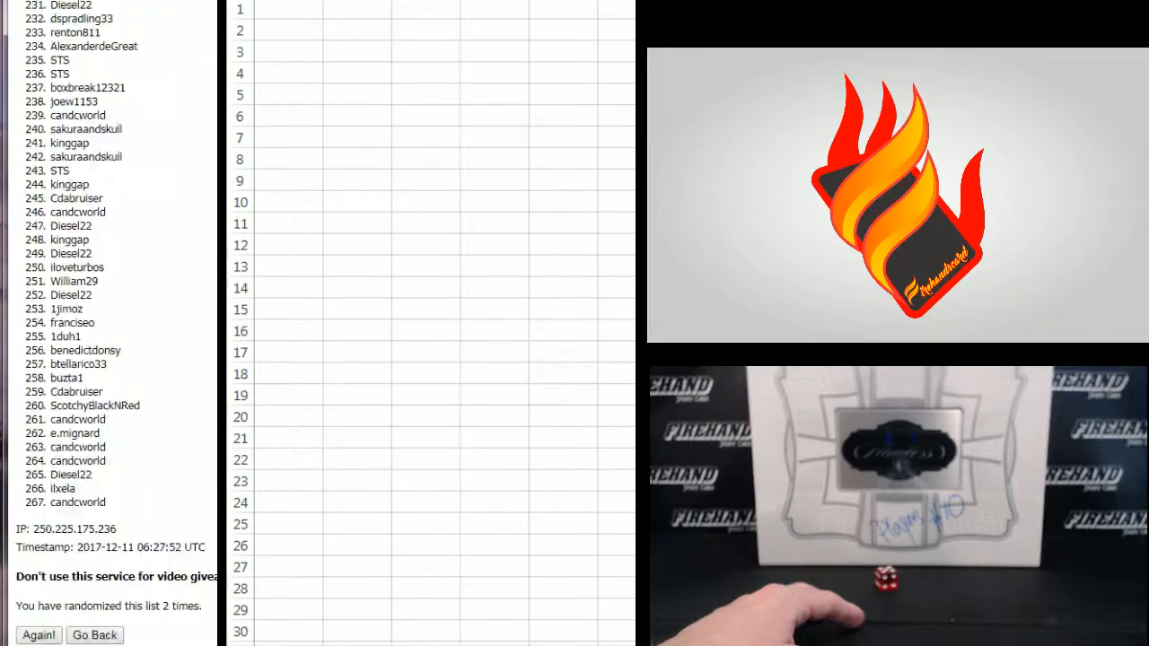
left_click(38, 635)
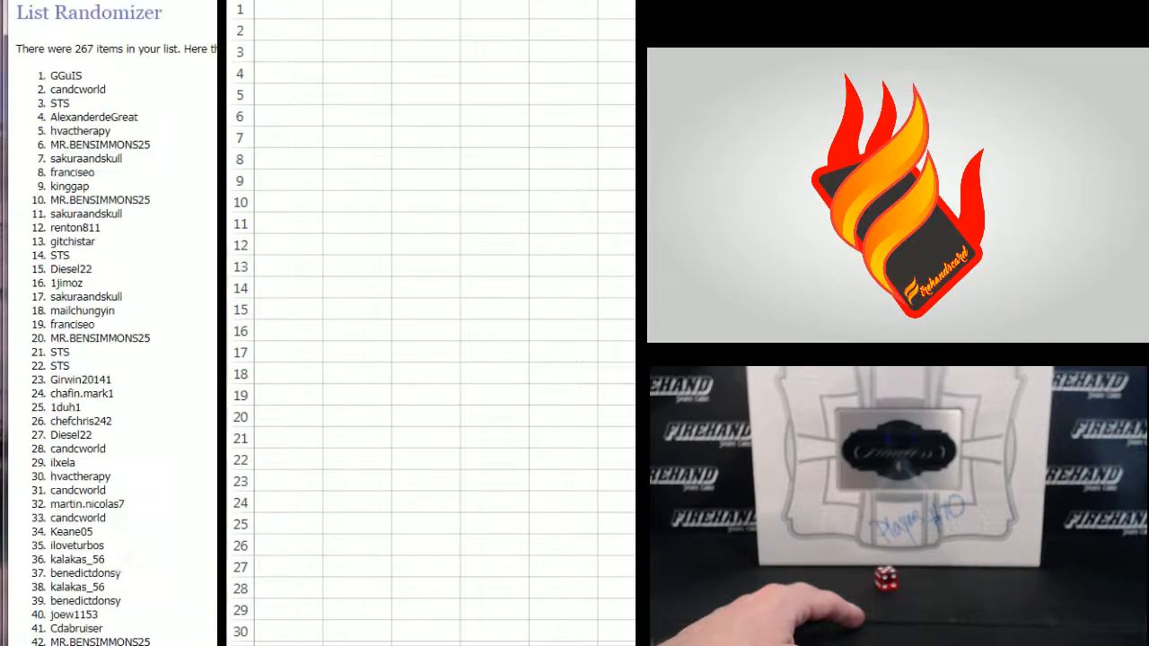
scroll("down", 3)
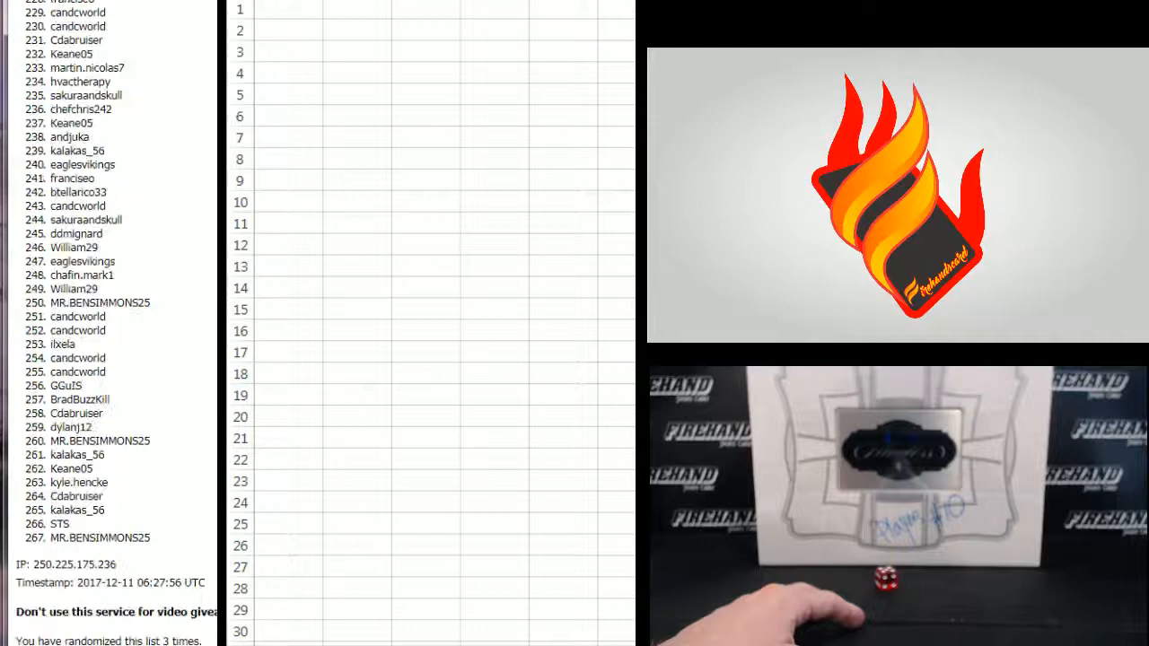
scroll("up", 3)
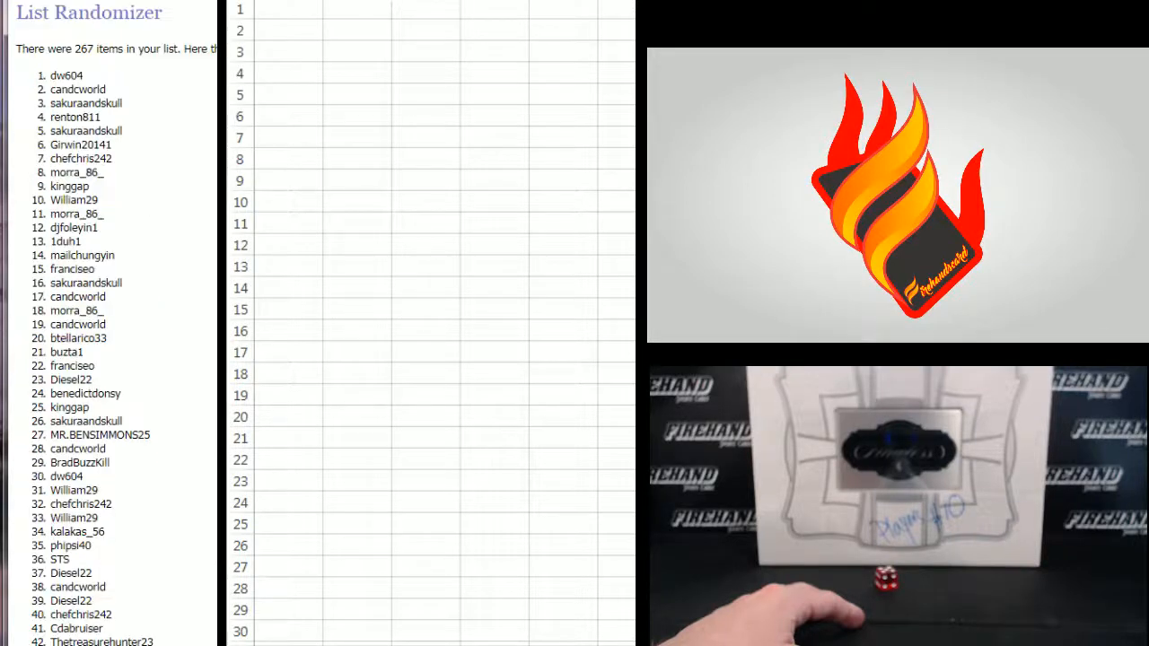
scroll("down", 3)
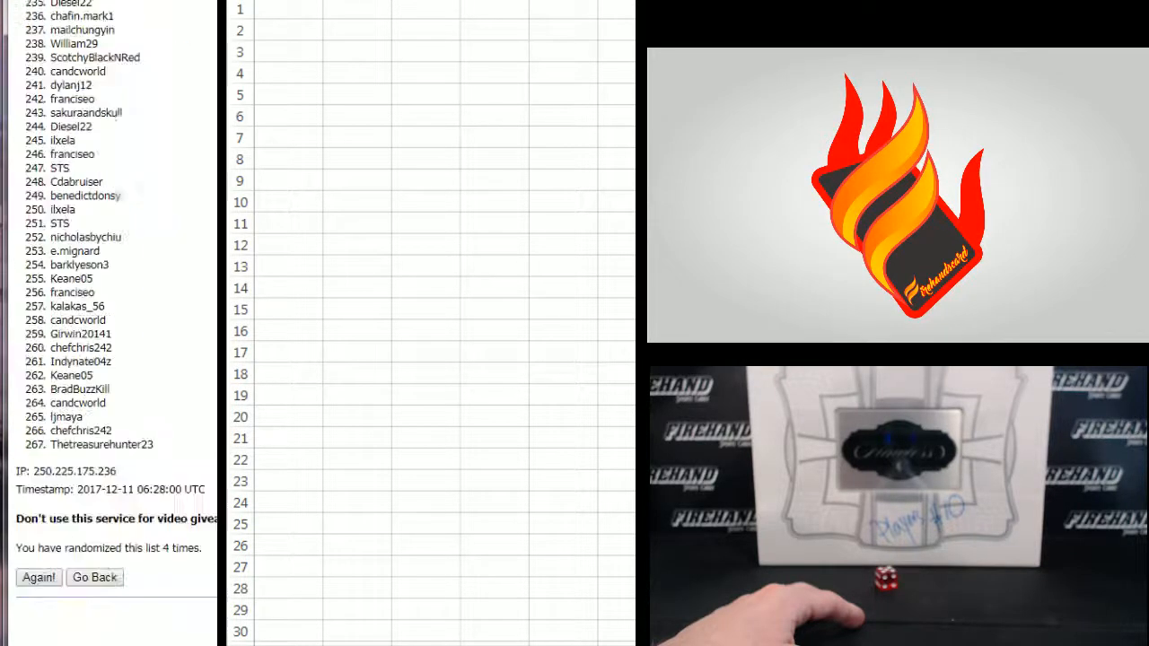
left_click(38, 578)
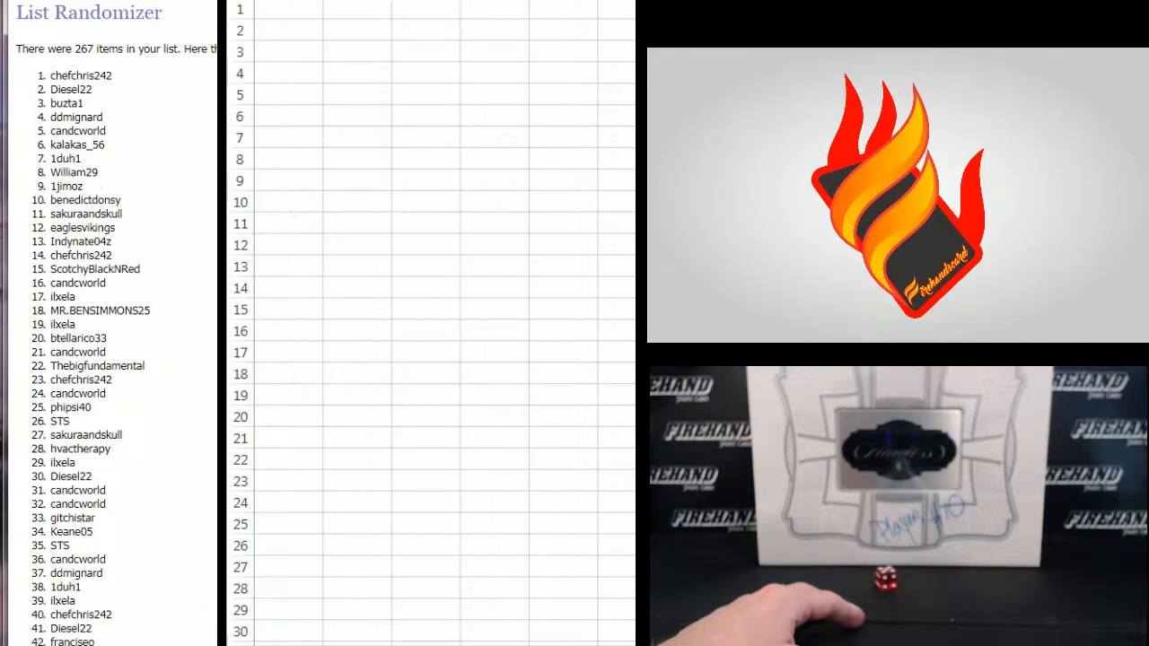
Copy the shuffled usernames and paste them as plain text into A1, starting with chefchris242.
left_click_drag(80, 75, 98, 378)
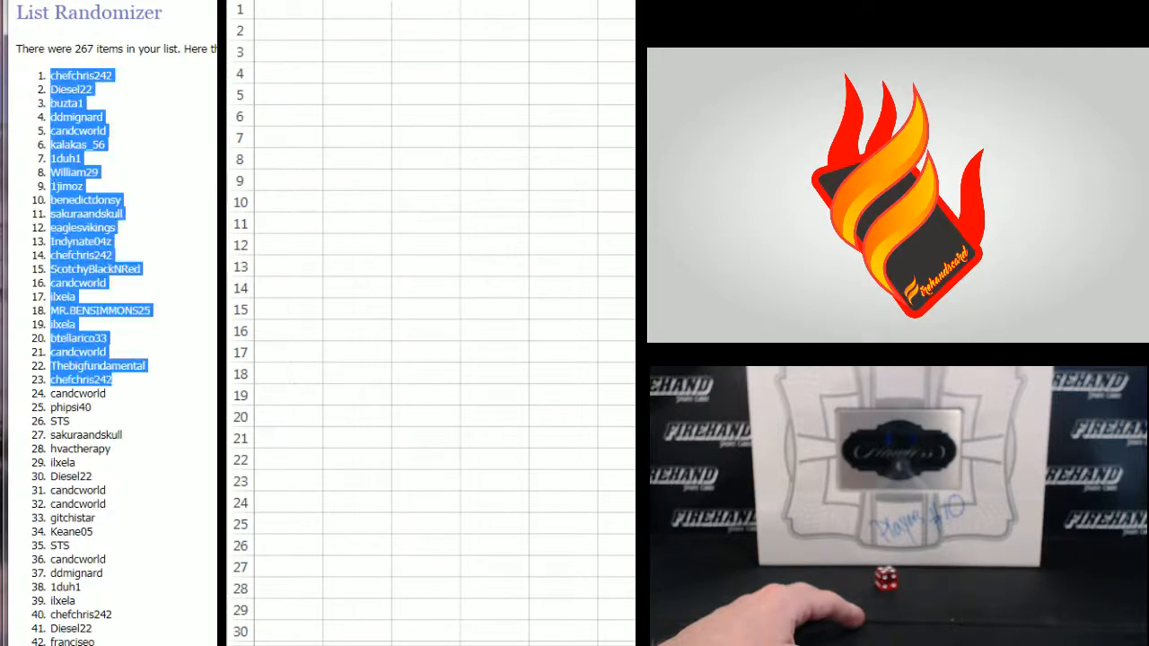
scroll("down", 3)
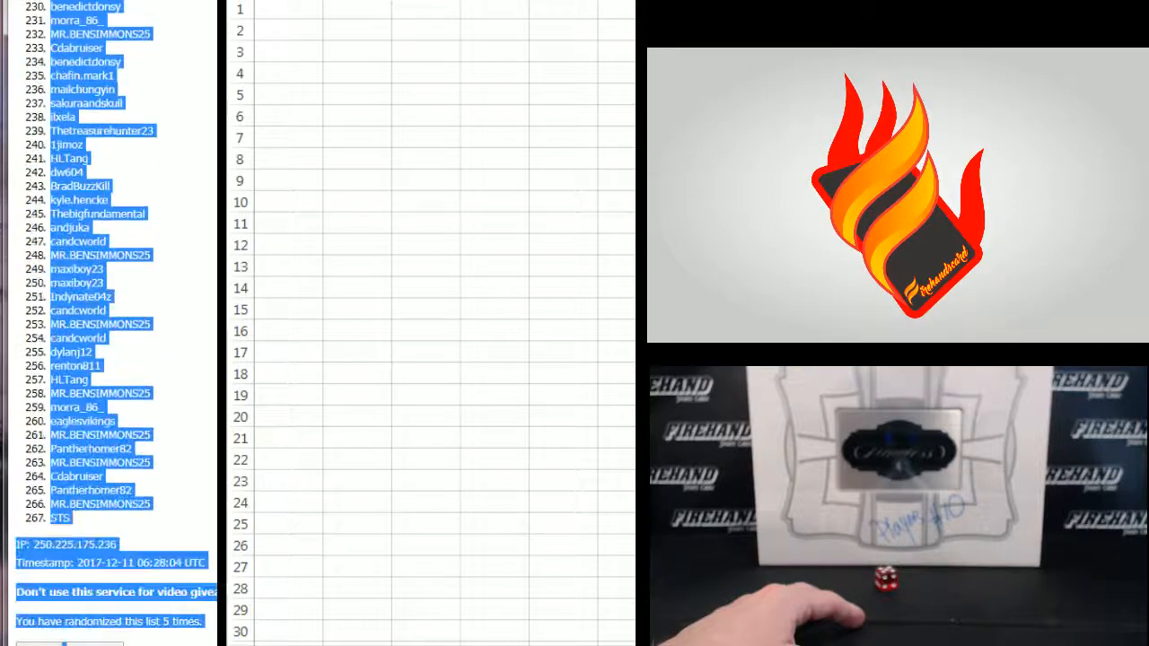
right_click(61, 445)
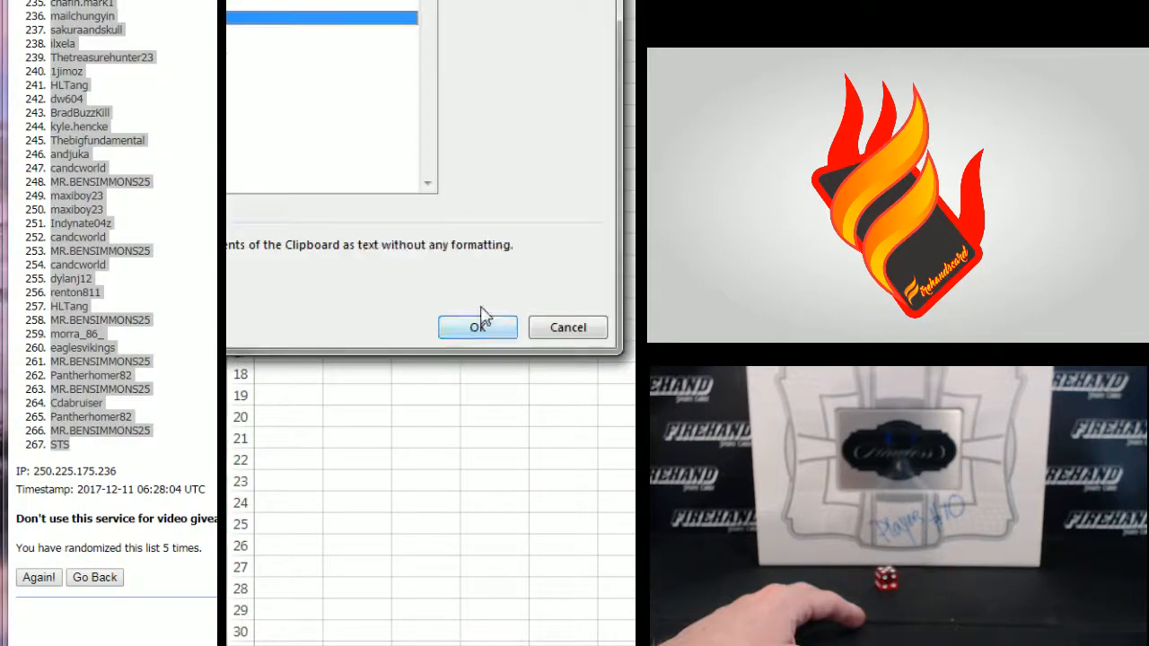
left_click(478, 326)
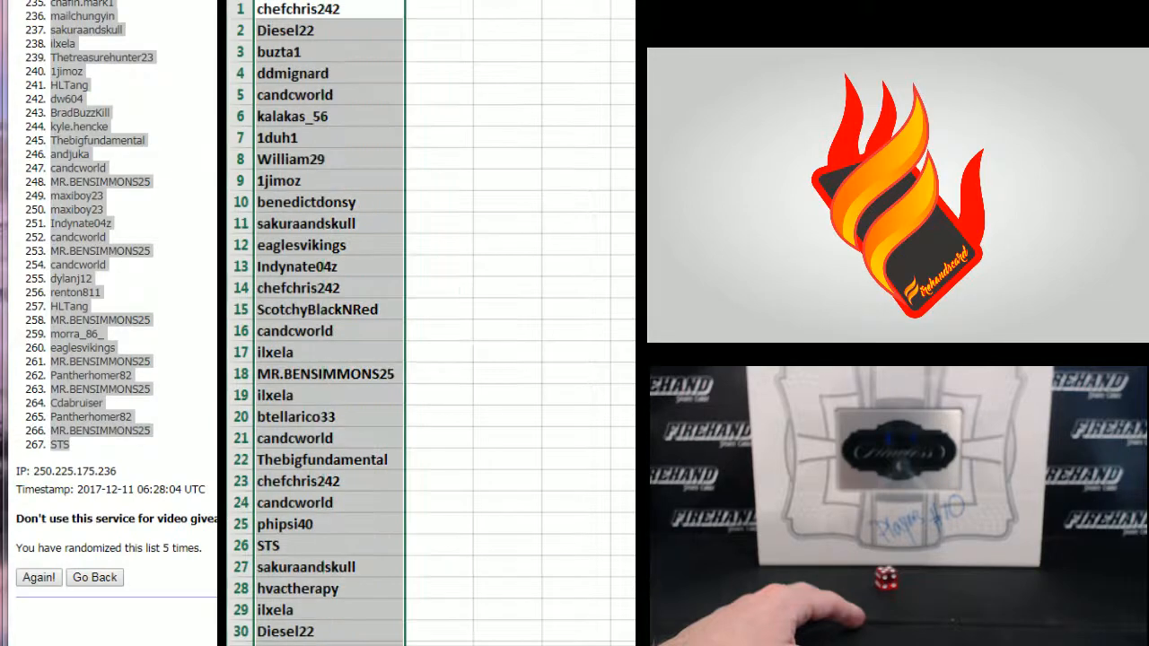
left_click(438, 11)
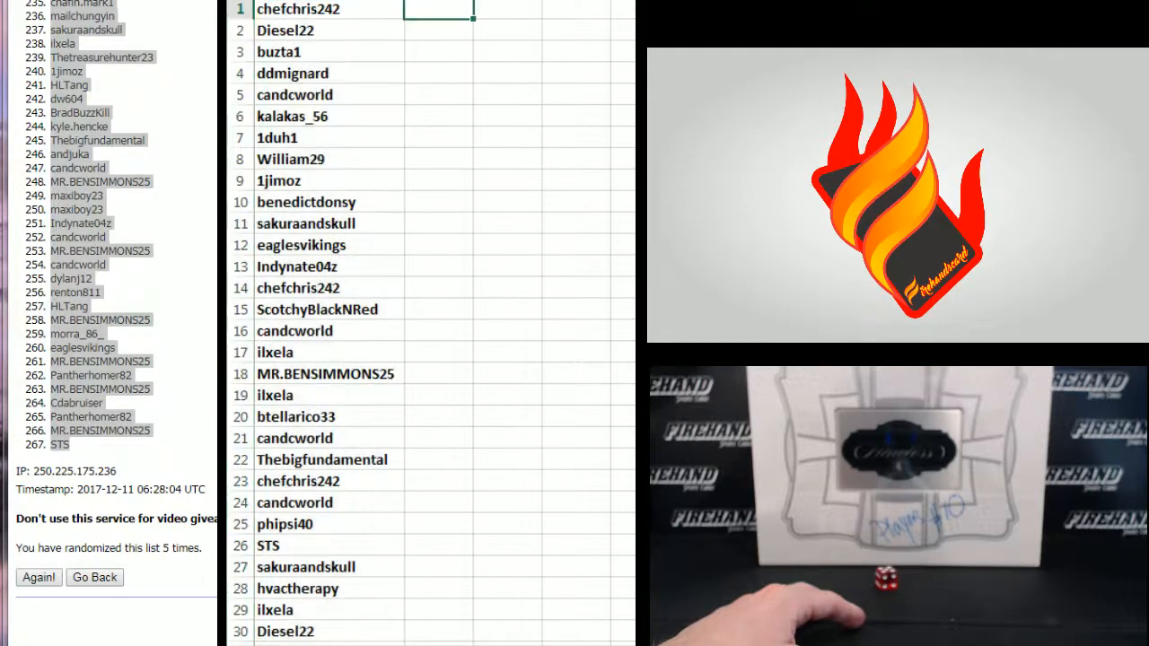
Randomize the 267 NBA player names and review the shuffled result.
left_click(93, 578)
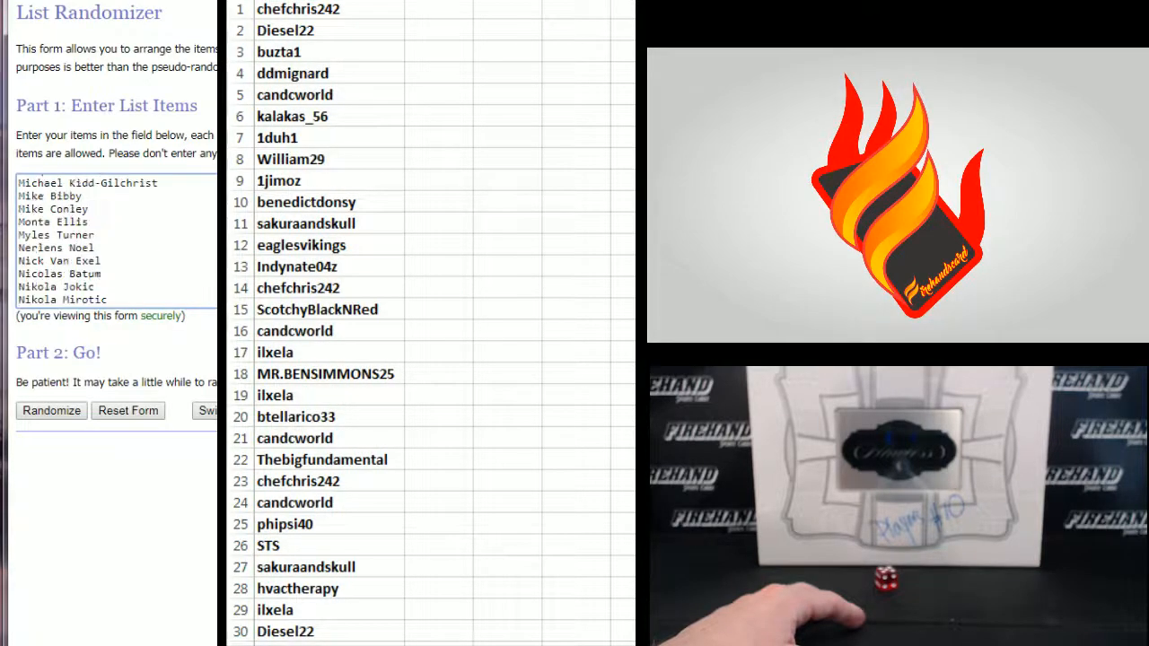
left_click(50, 409)
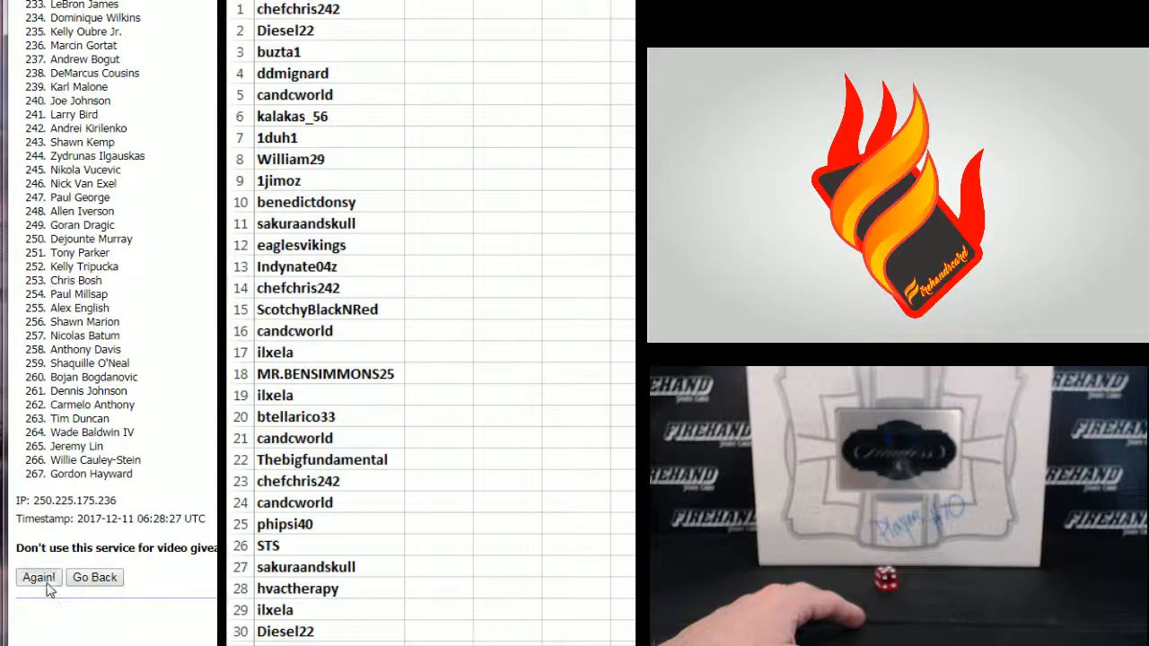
scroll("up", 3)
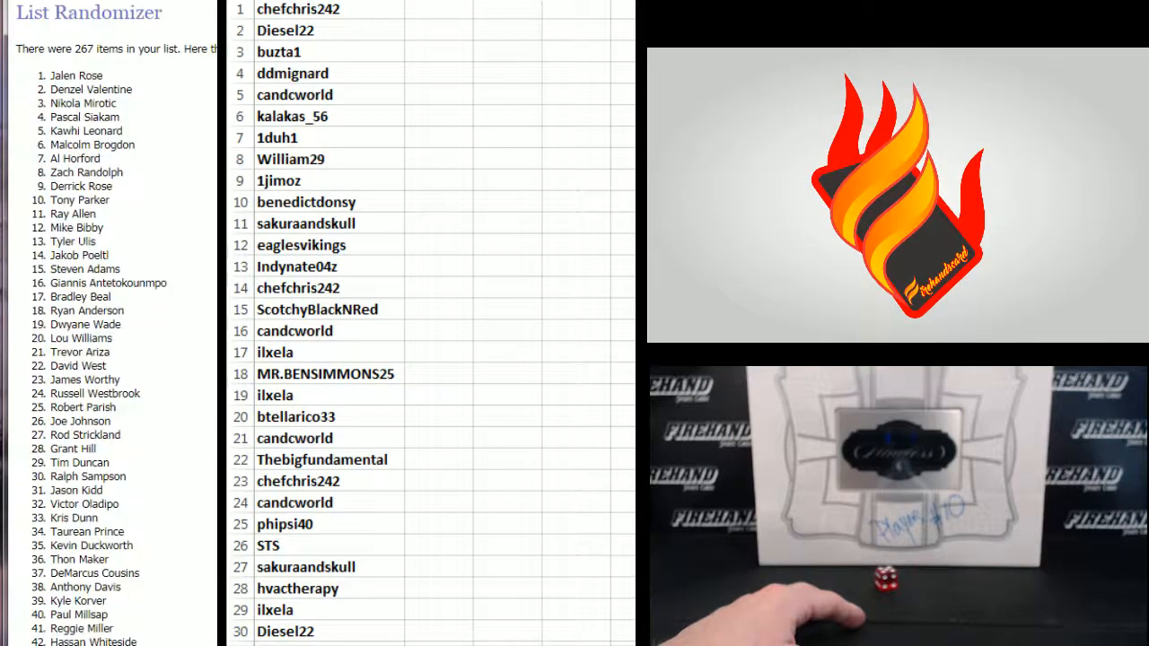
scroll("down", 3)
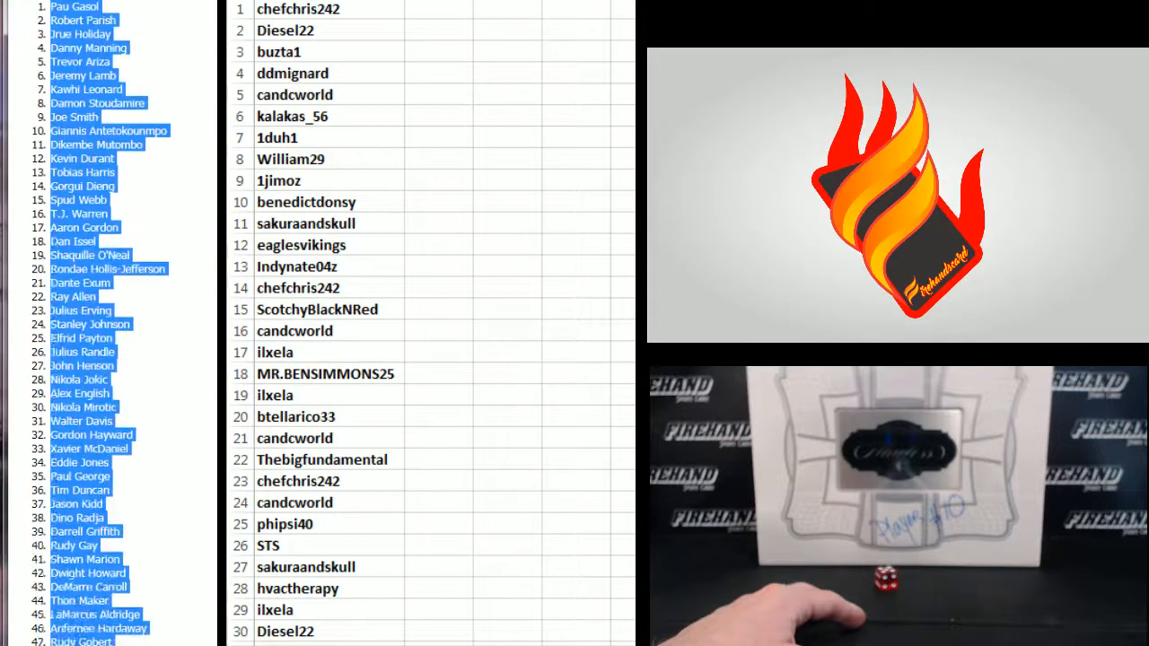
scroll("down", 3)
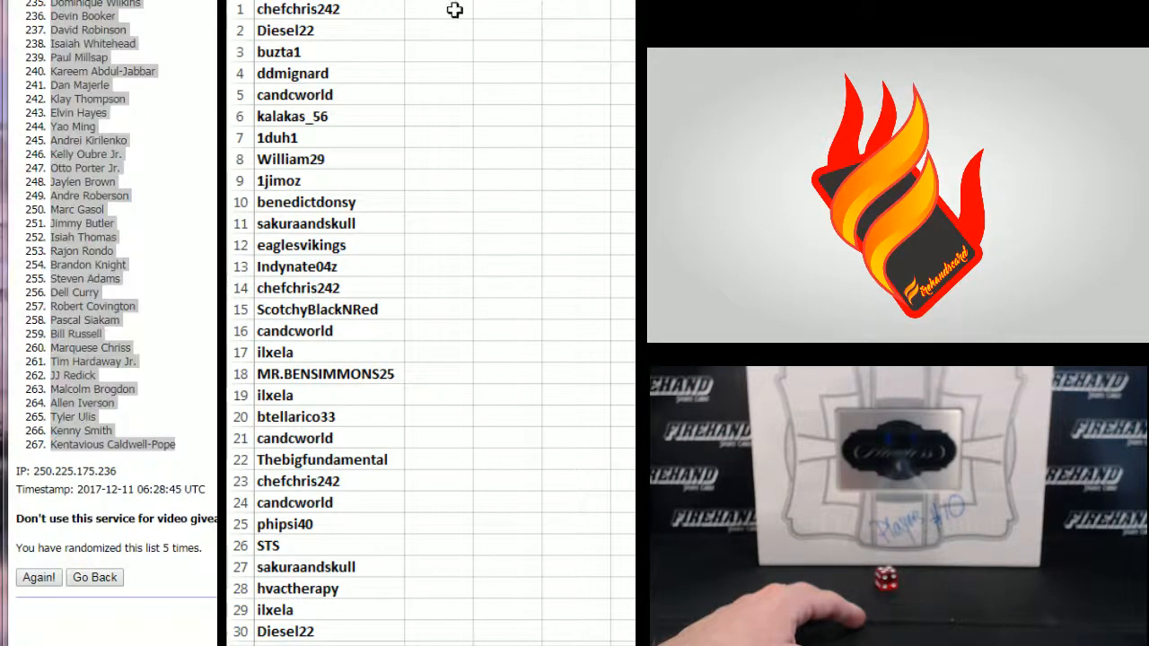
Paste the username-and-player list as text into A1 and sort it A to Z by username.
right_click(453, 11)
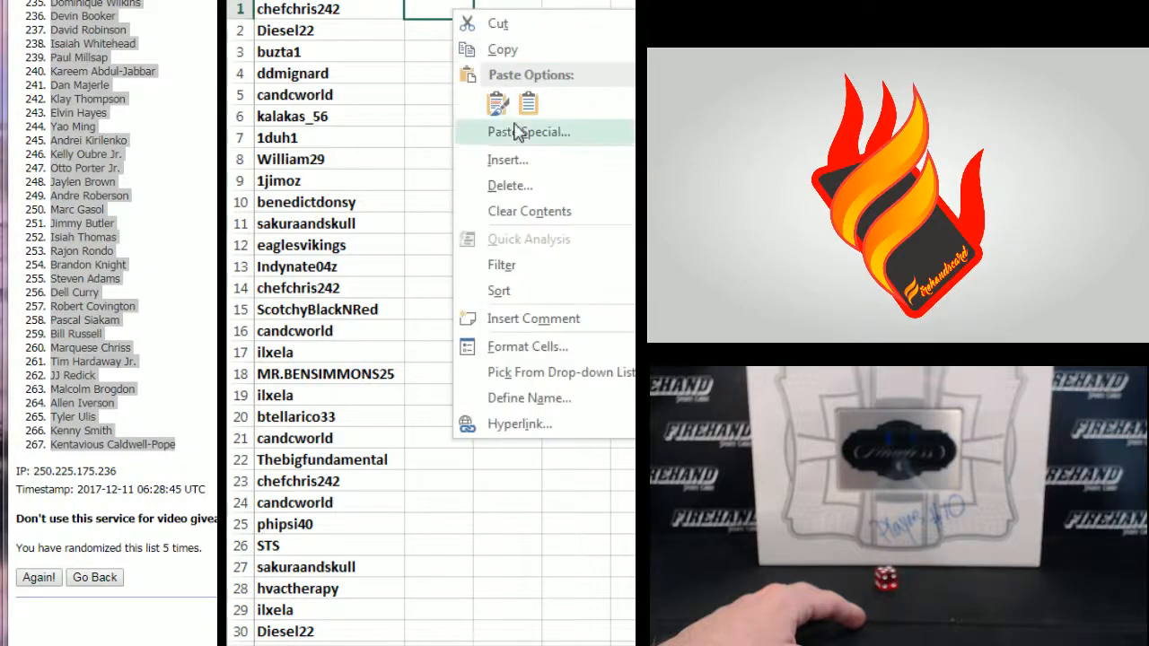
left_click(528, 133)
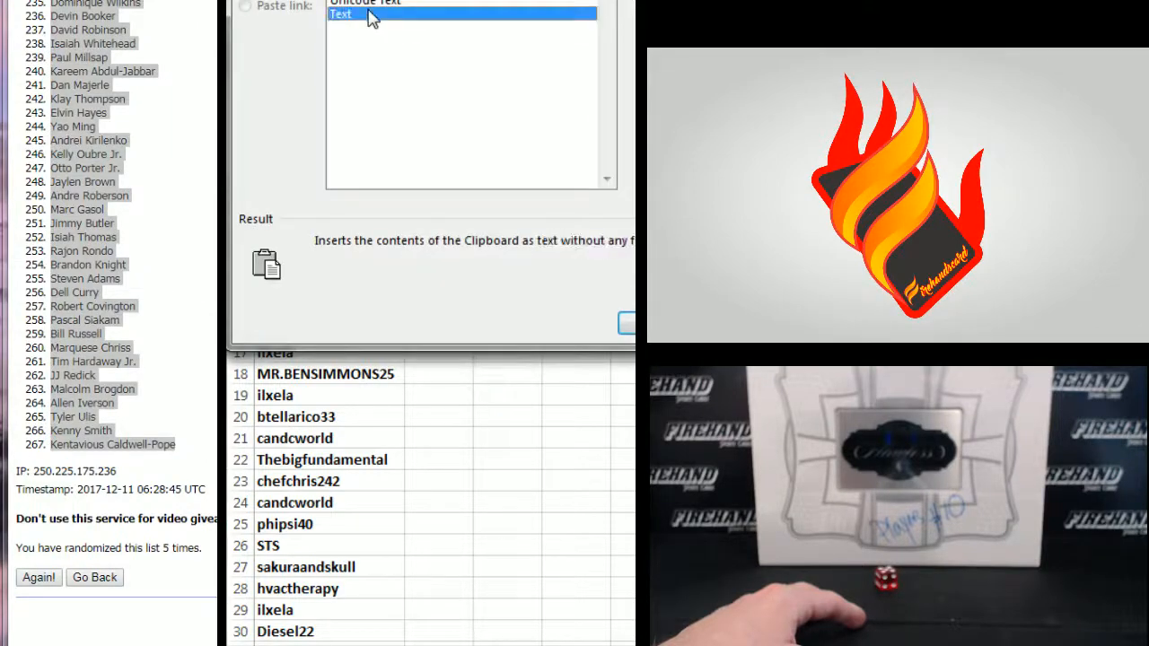
left_click(628, 323)
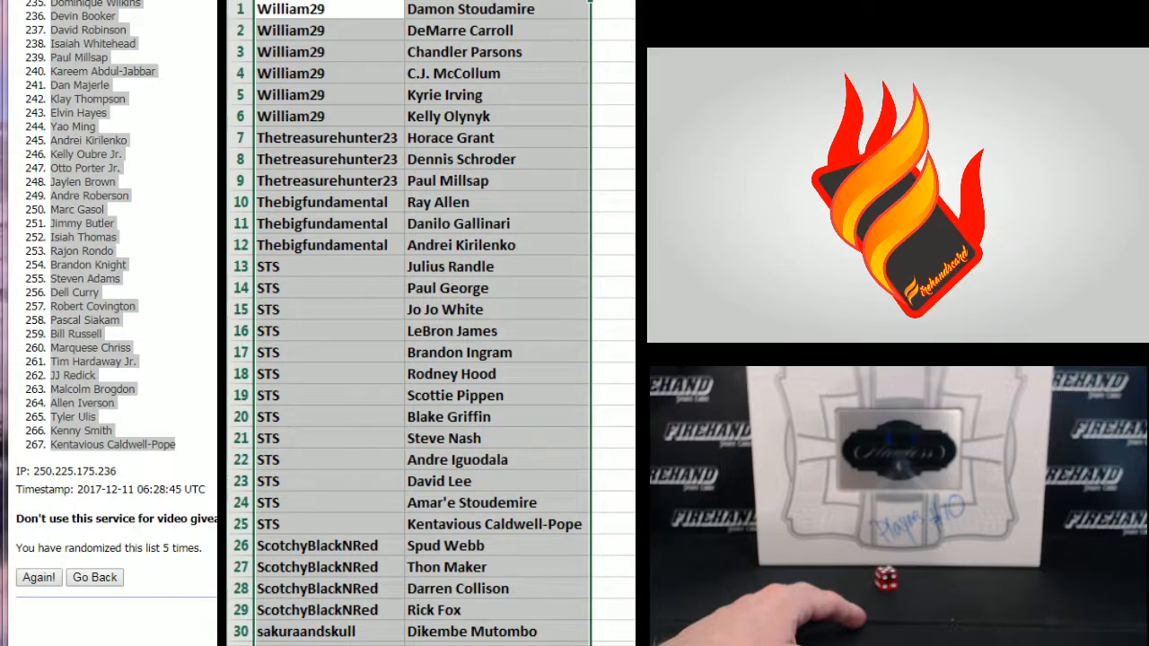
left_click(37, 578)
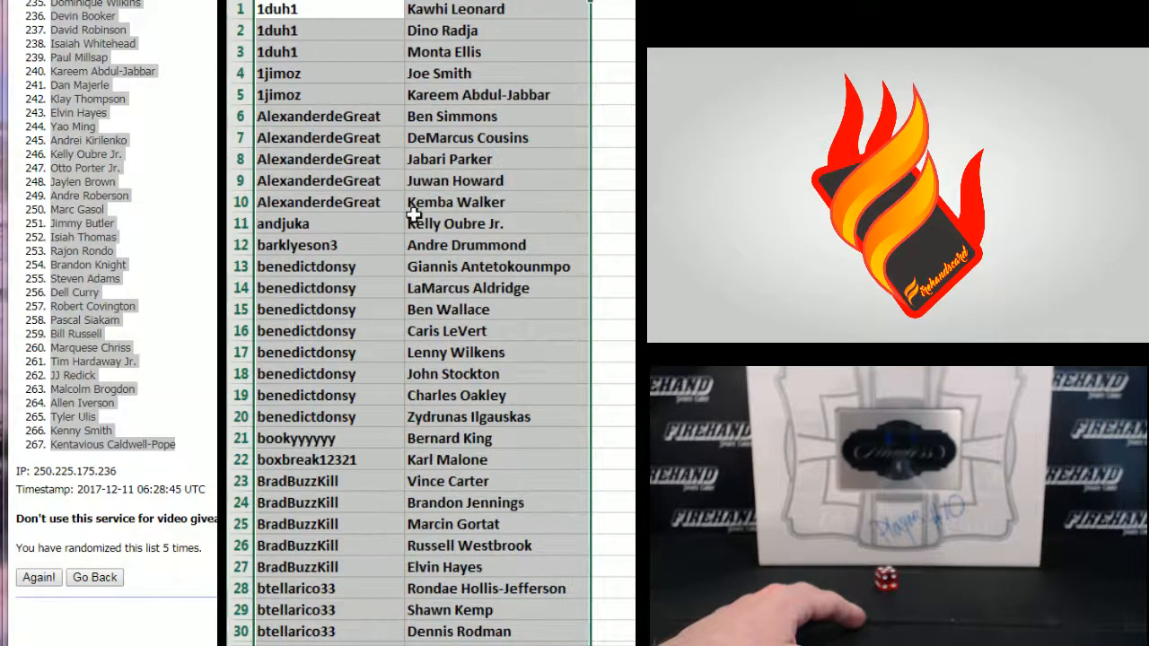
left_click(329, 632)
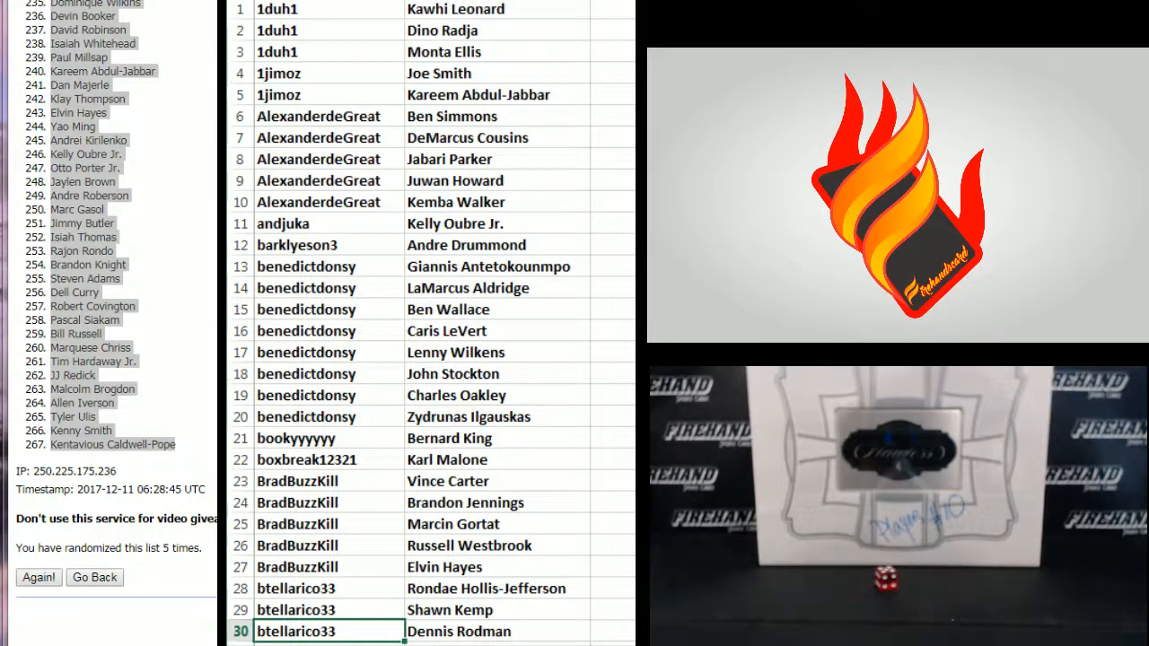
scroll("down", 3)
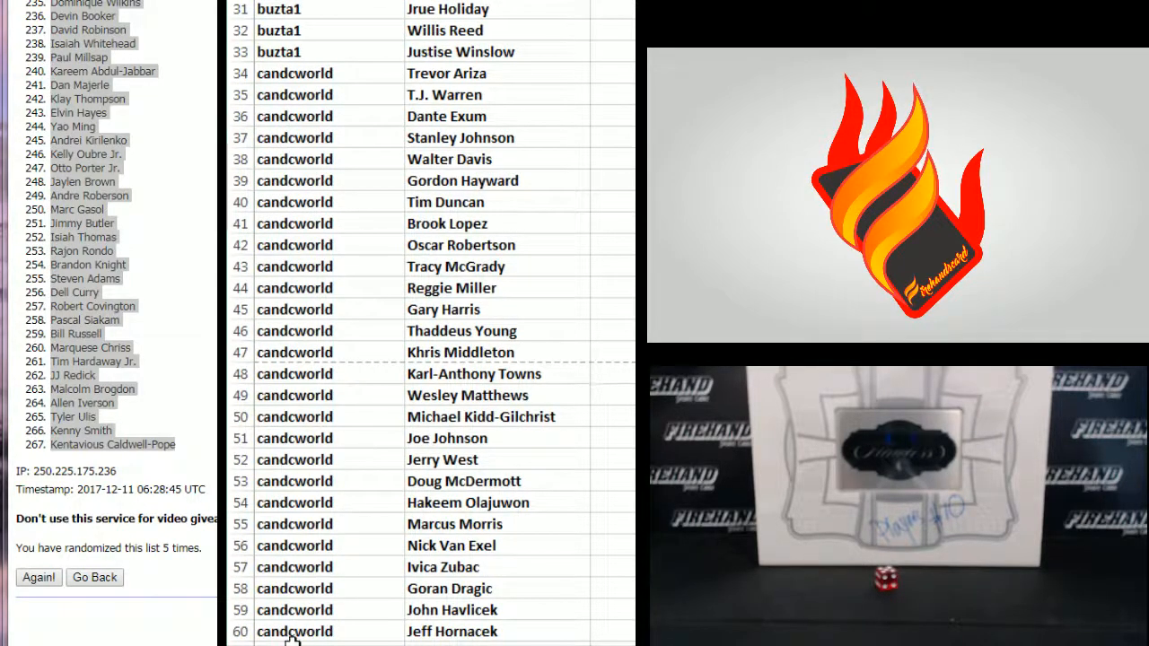
left_click(295, 632)
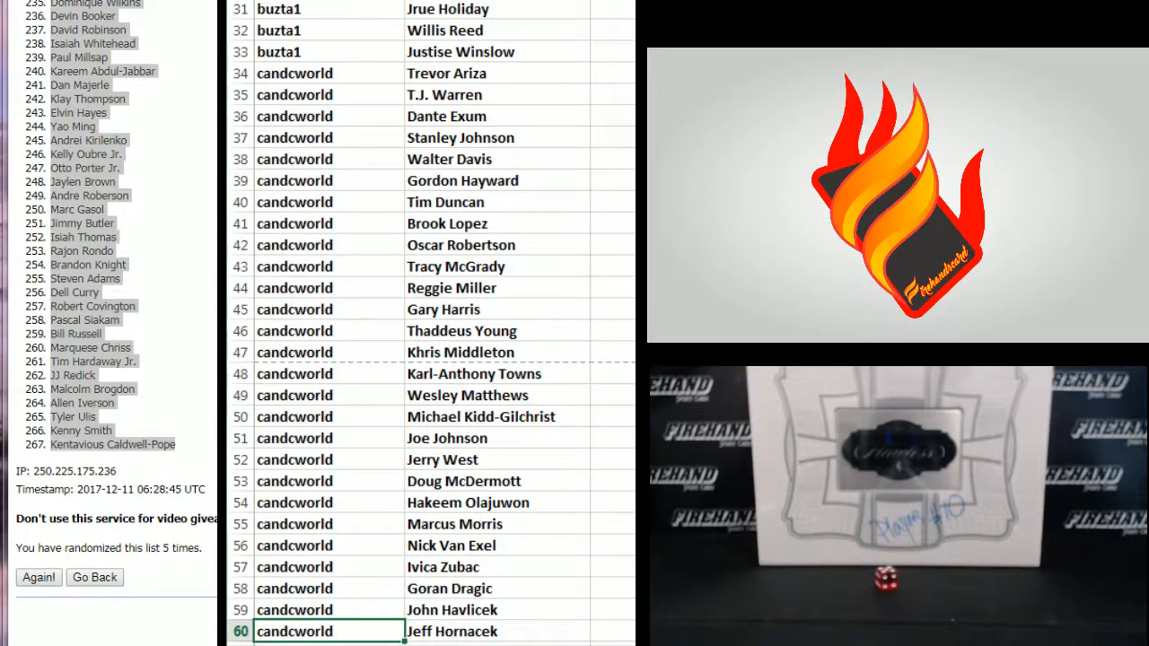
scroll("down", 3)
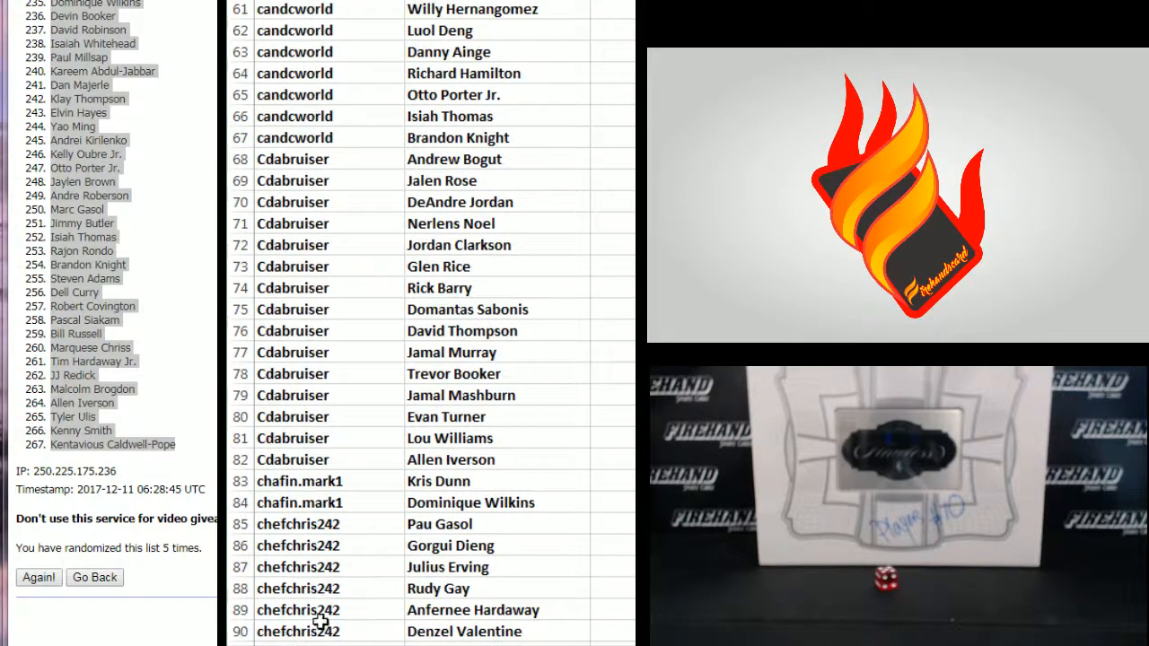
left_click(330, 632)
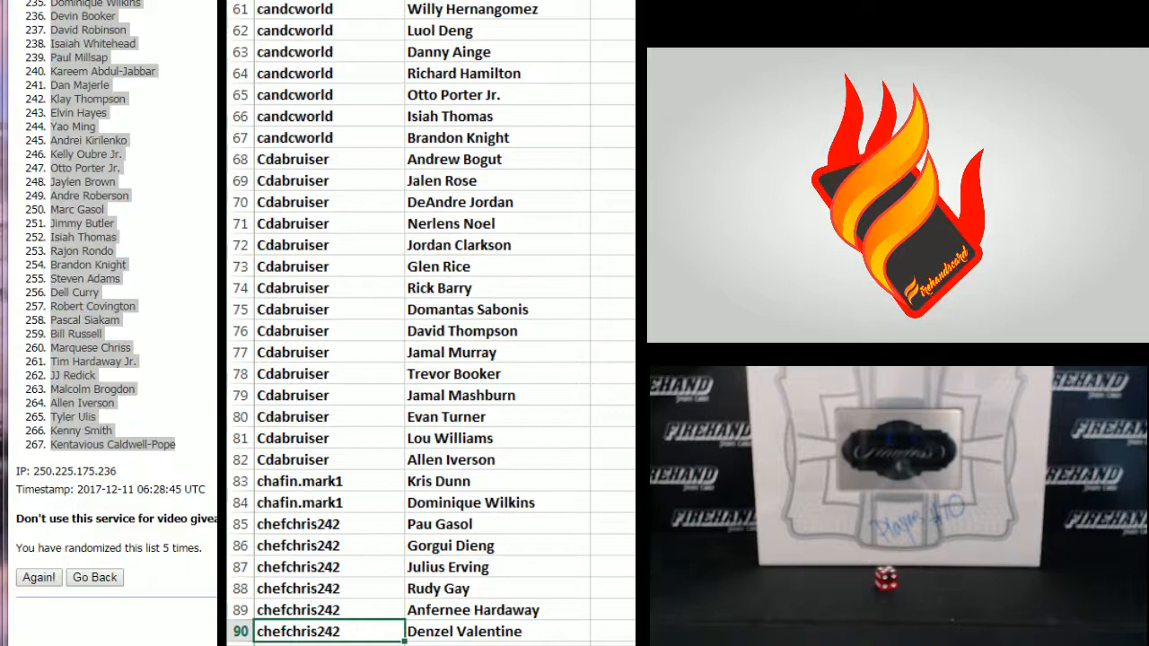
scroll("down", 3)
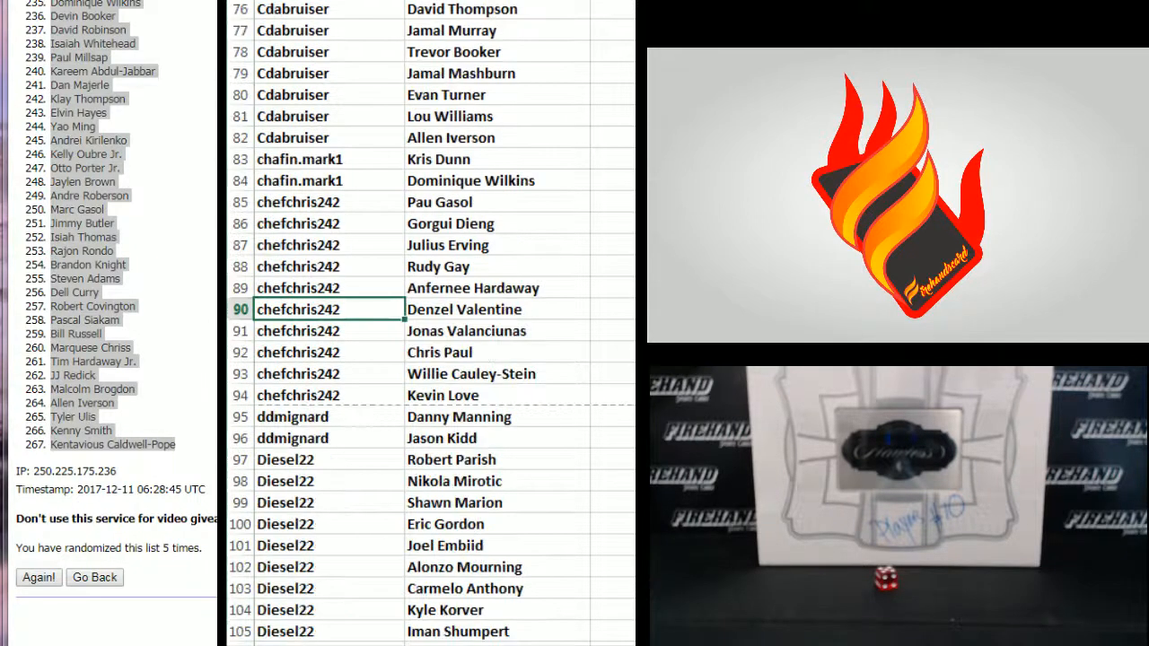
scroll("down", 3)
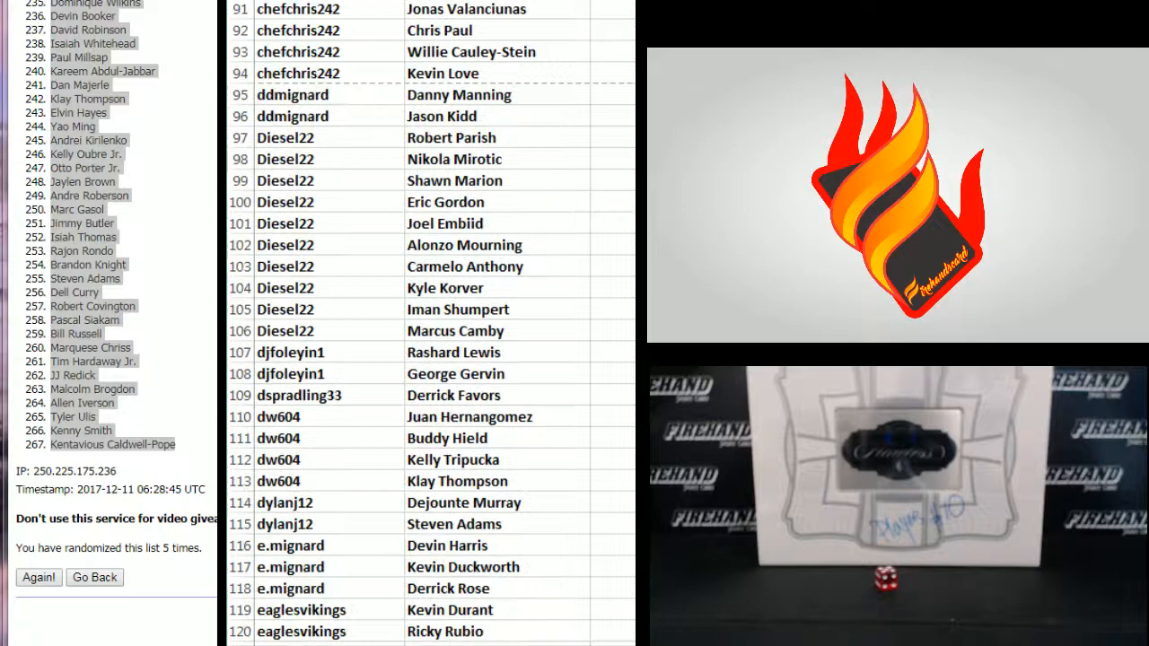
left_click(301, 632)
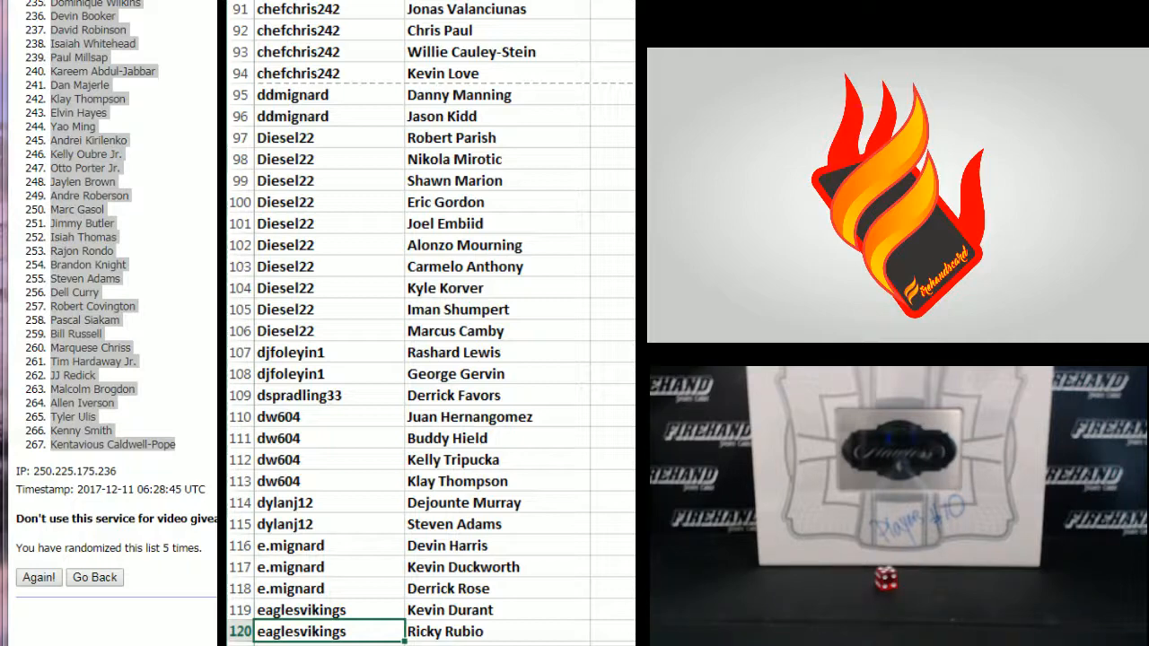
scroll("down", 3)
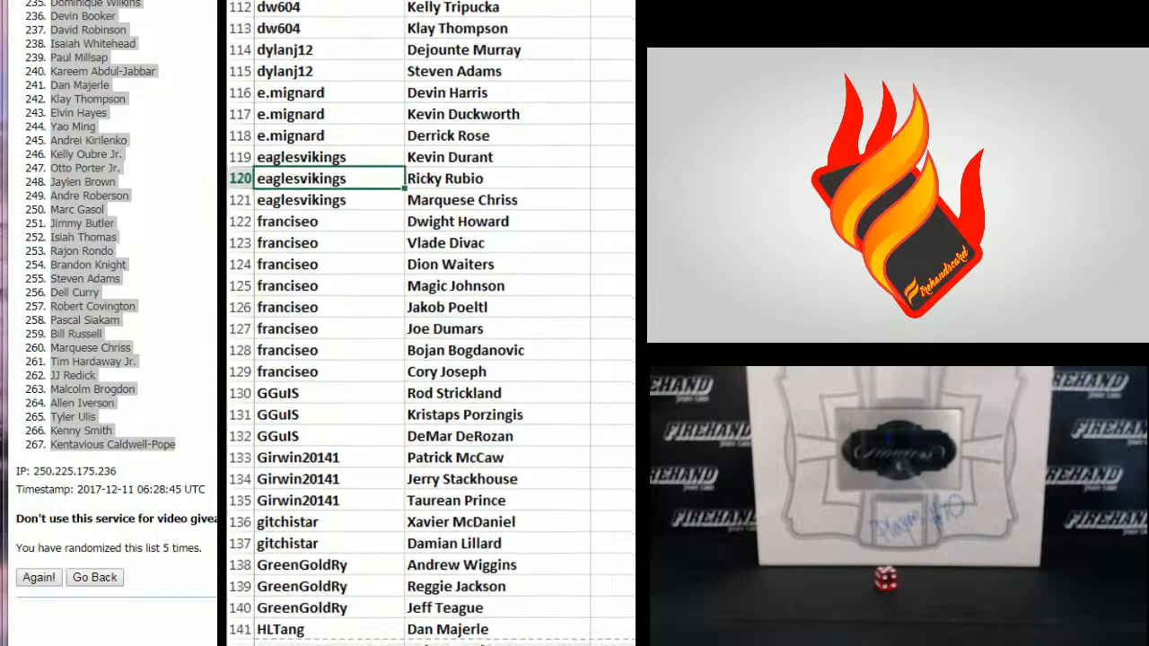
scroll("down", 3)
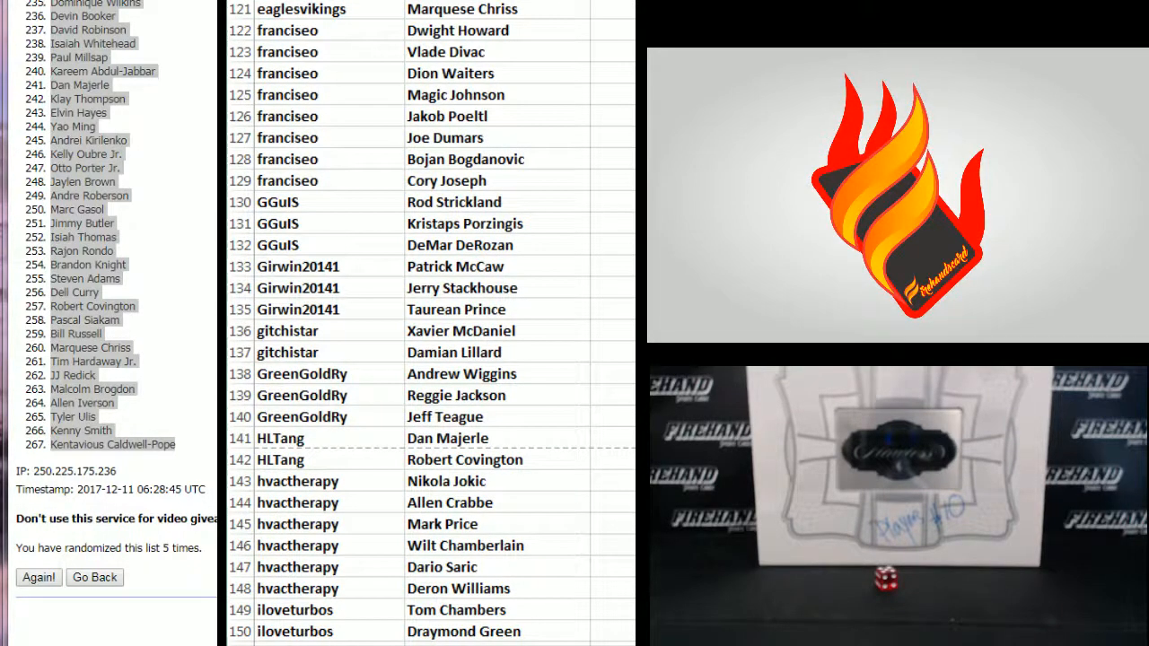
left_click(330, 632)
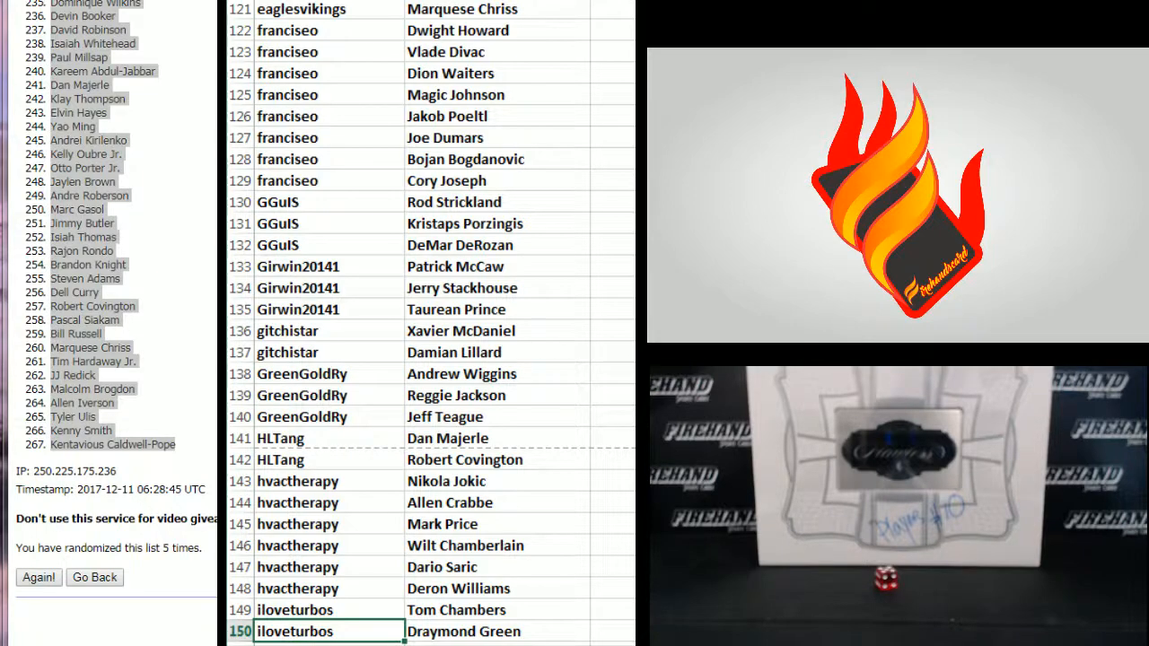
scroll("down", 3)
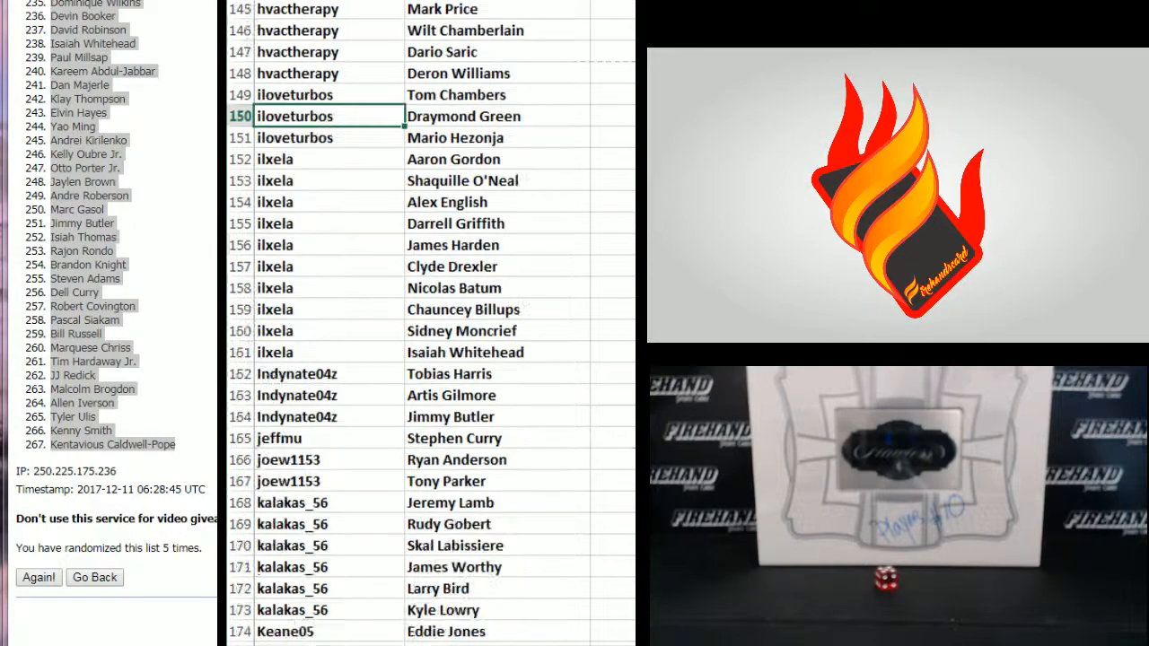
scroll("down", 3)
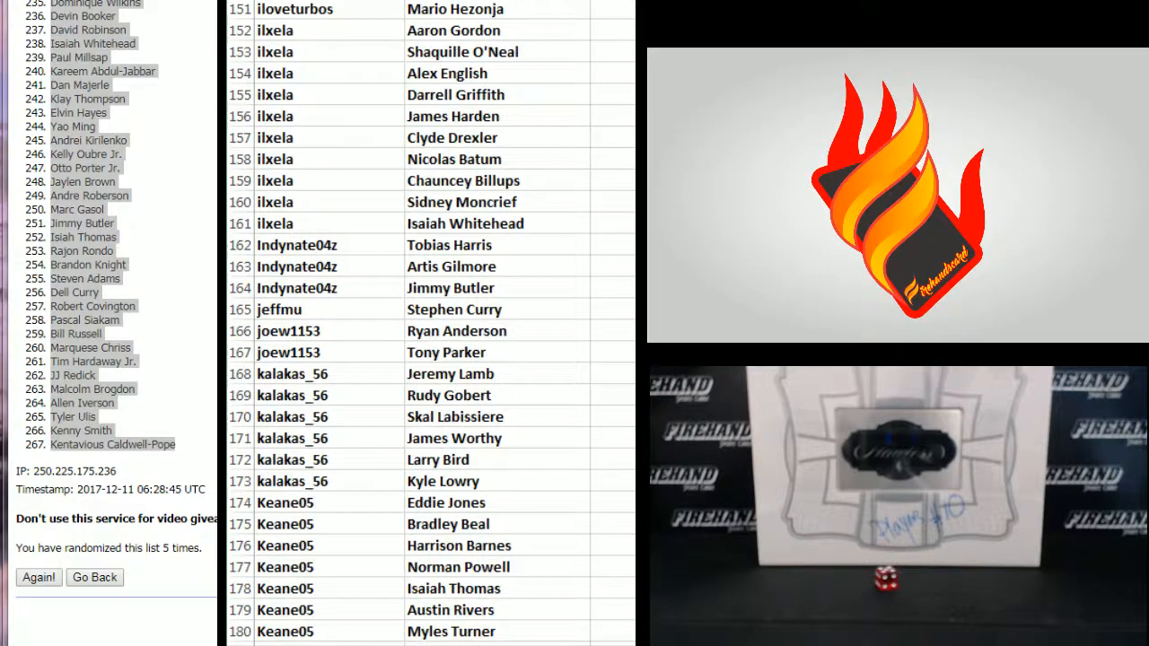
left_click(330, 632)
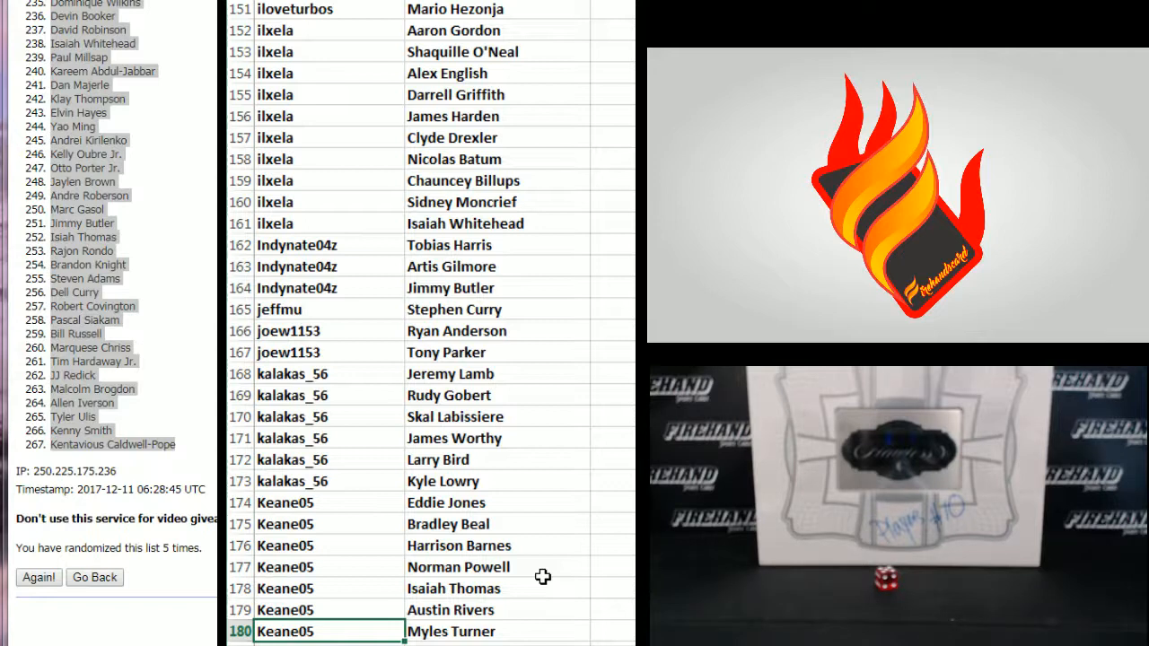
mouse_move(524, 604)
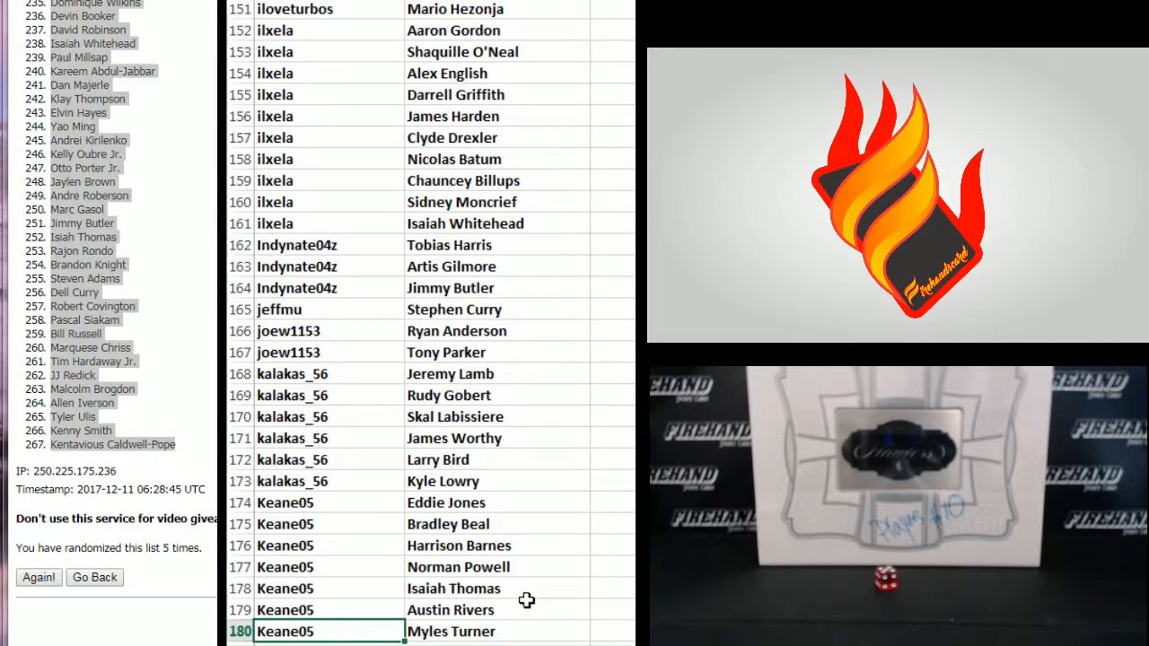
scroll("down", 3)
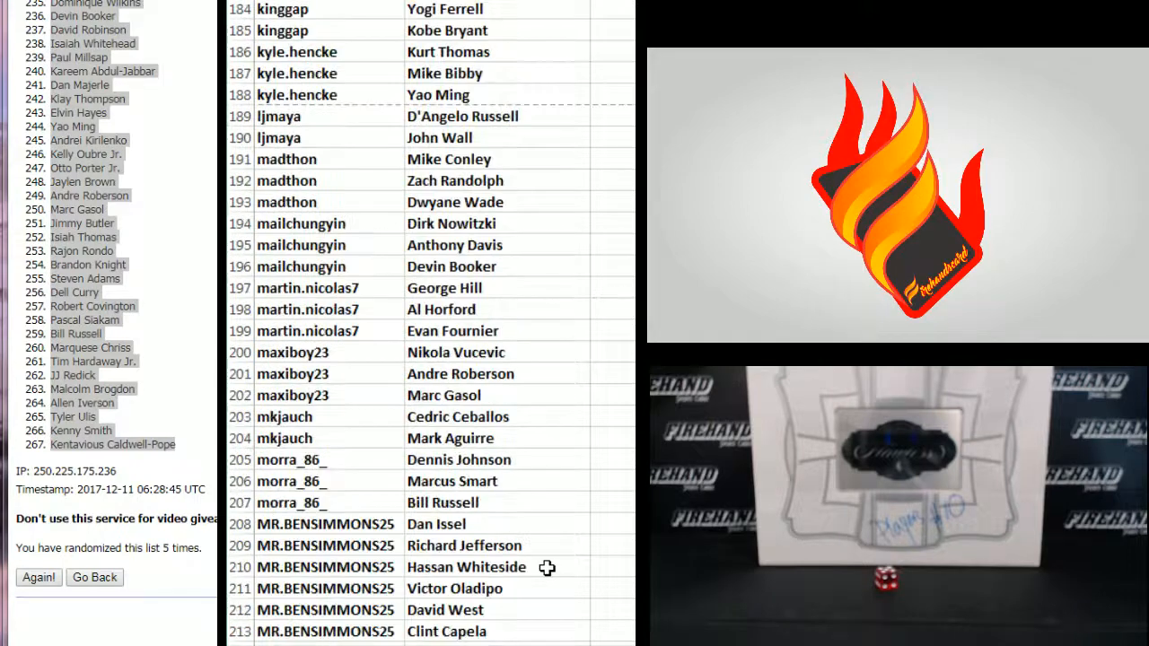
mouse_move(312, 608)
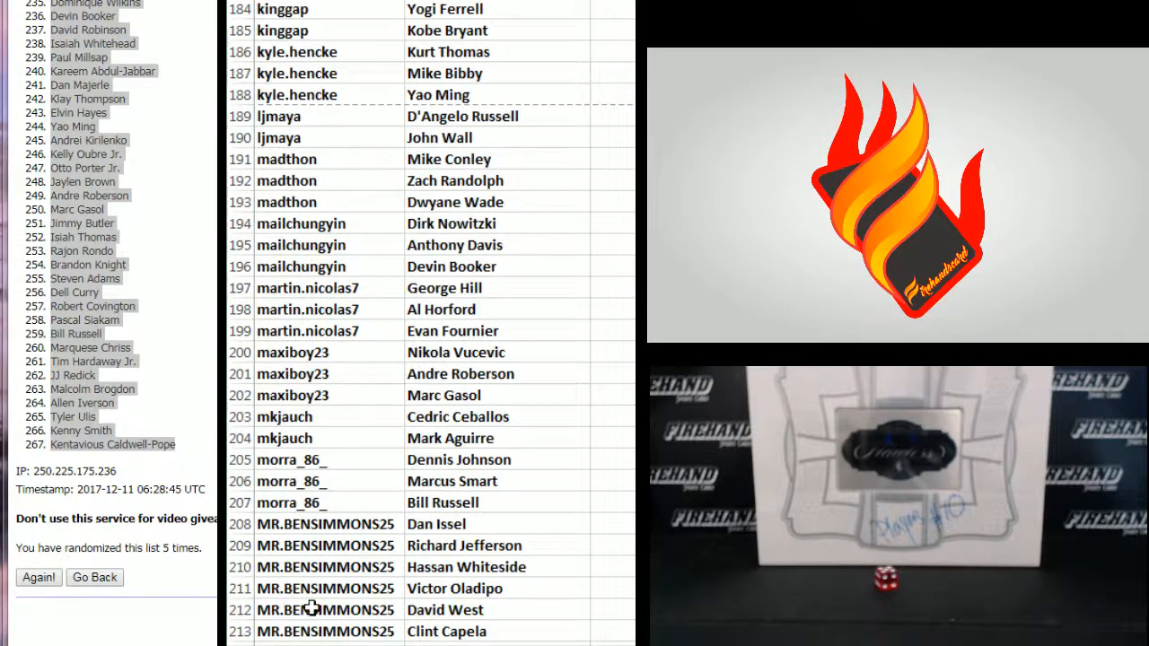
Advance to rows 211–240, marking the Hassan Whiteside and ScotchyBlackNRed Thon Maker rows.
scroll("up", 3)
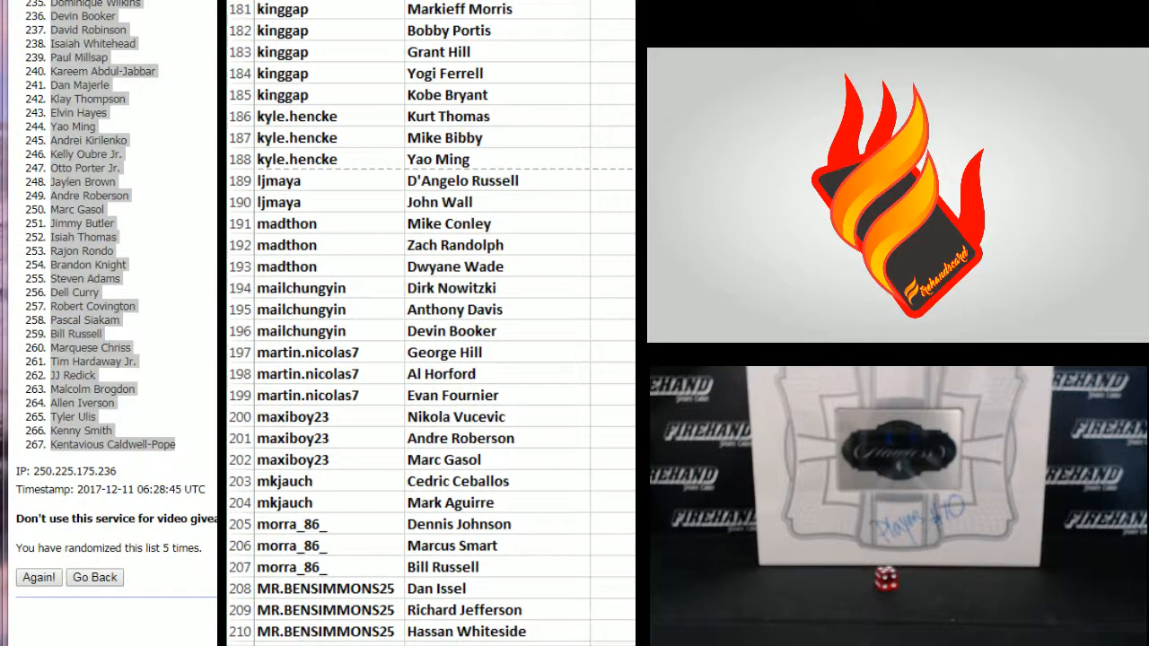
left_click(327, 632)
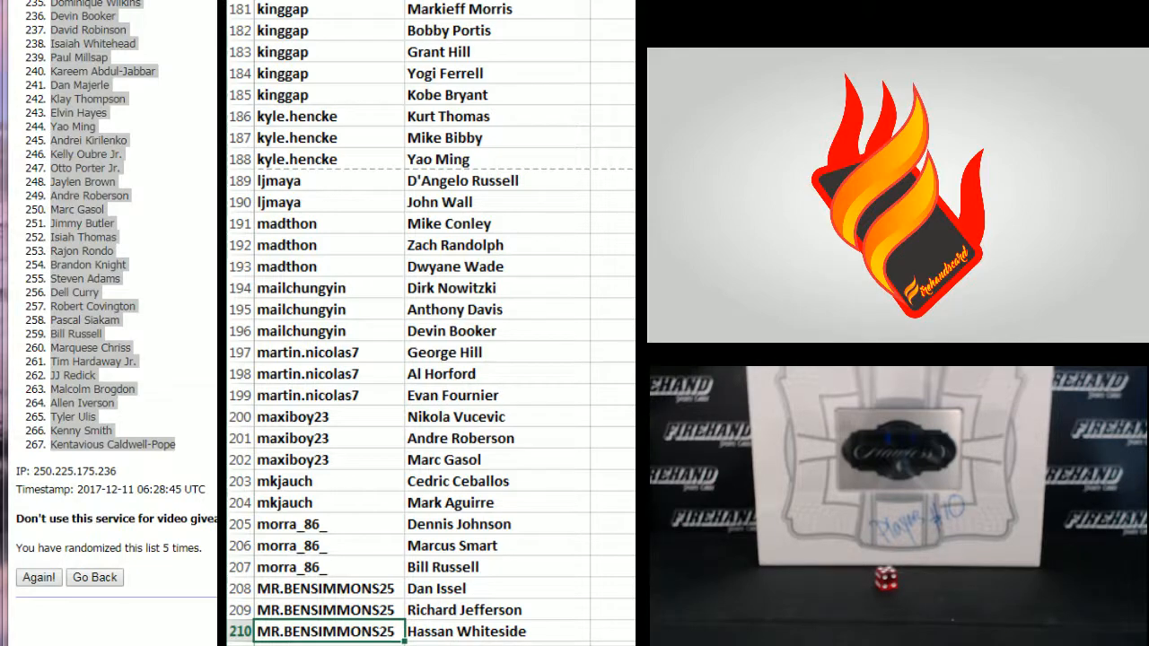
scroll("down", 3)
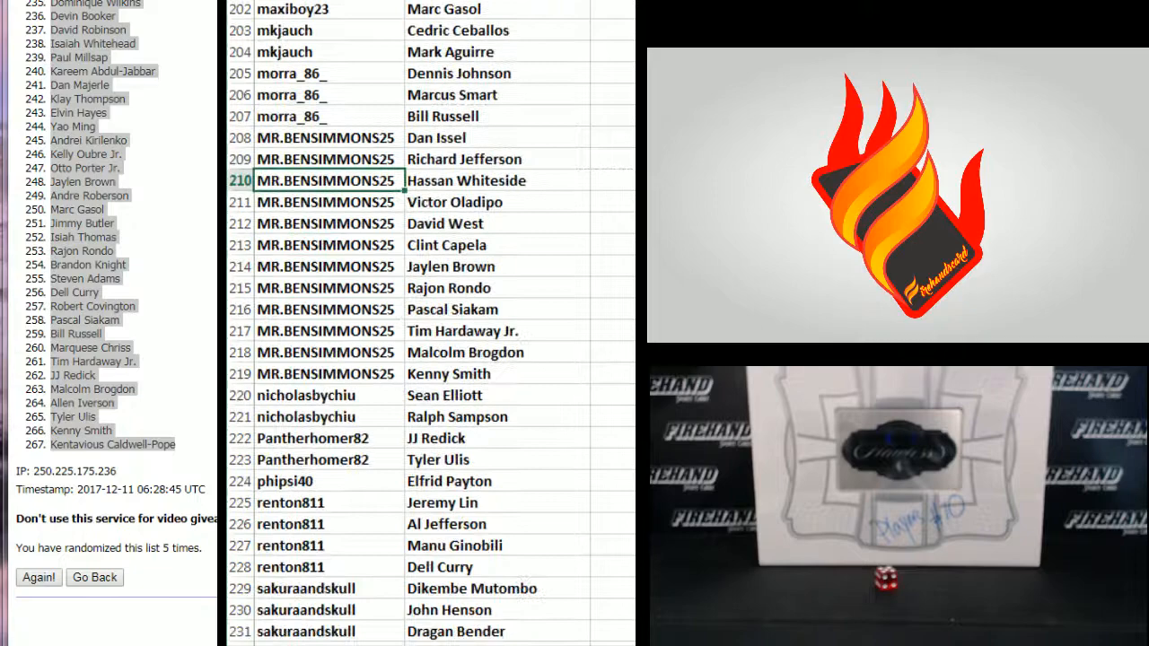
scroll("down", 3)
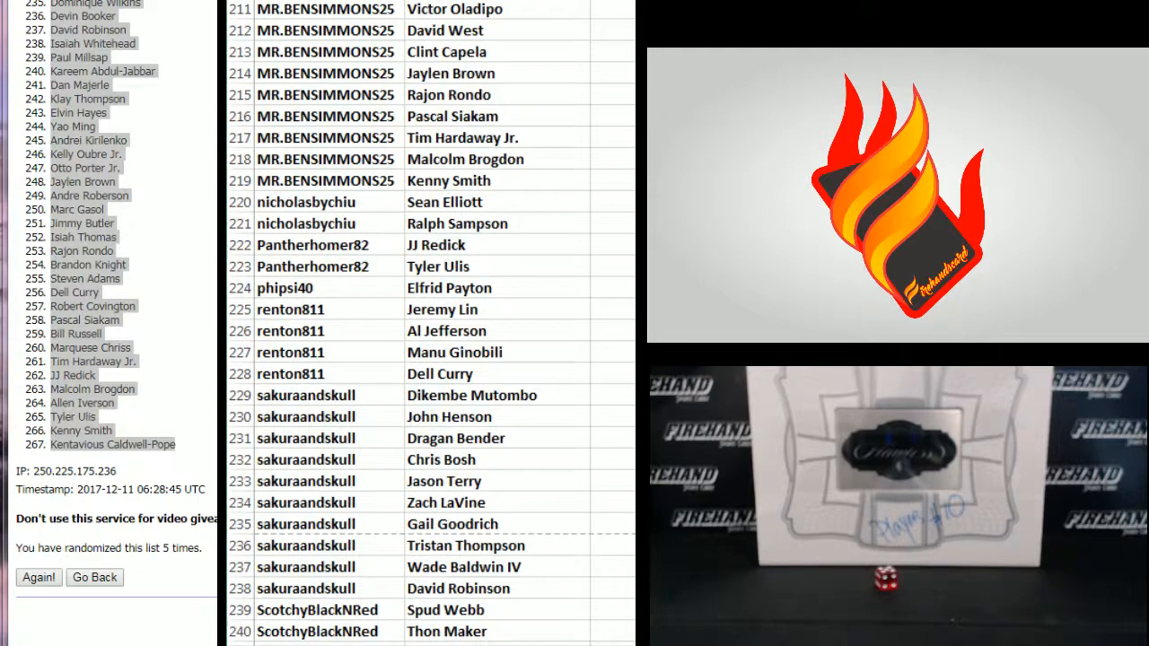
left_click(327, 632)
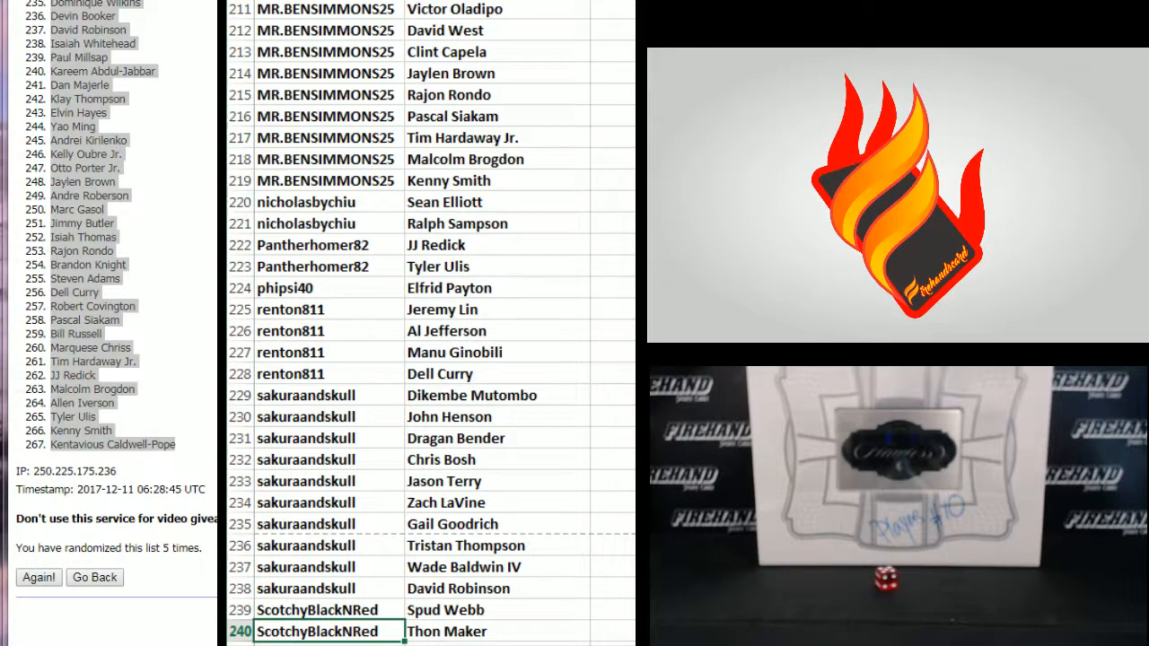
Scroll to the final rows 241–267, ending with William29's Kelly Olynyk.
scroll("down", 3)
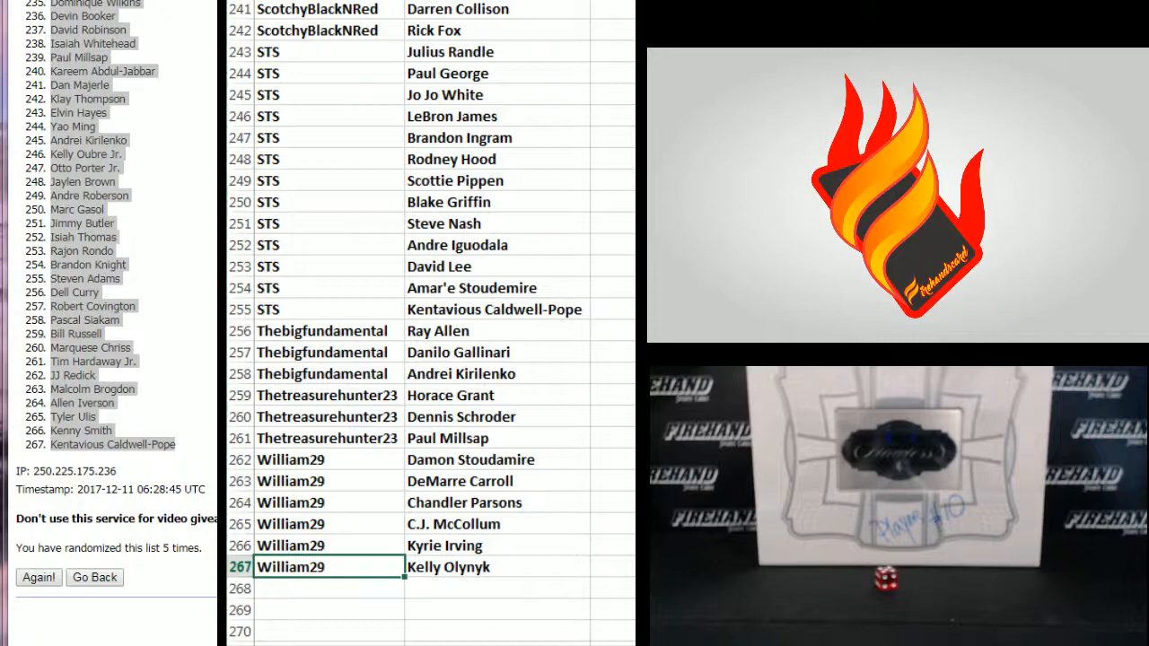
mouse_move(524, 72)
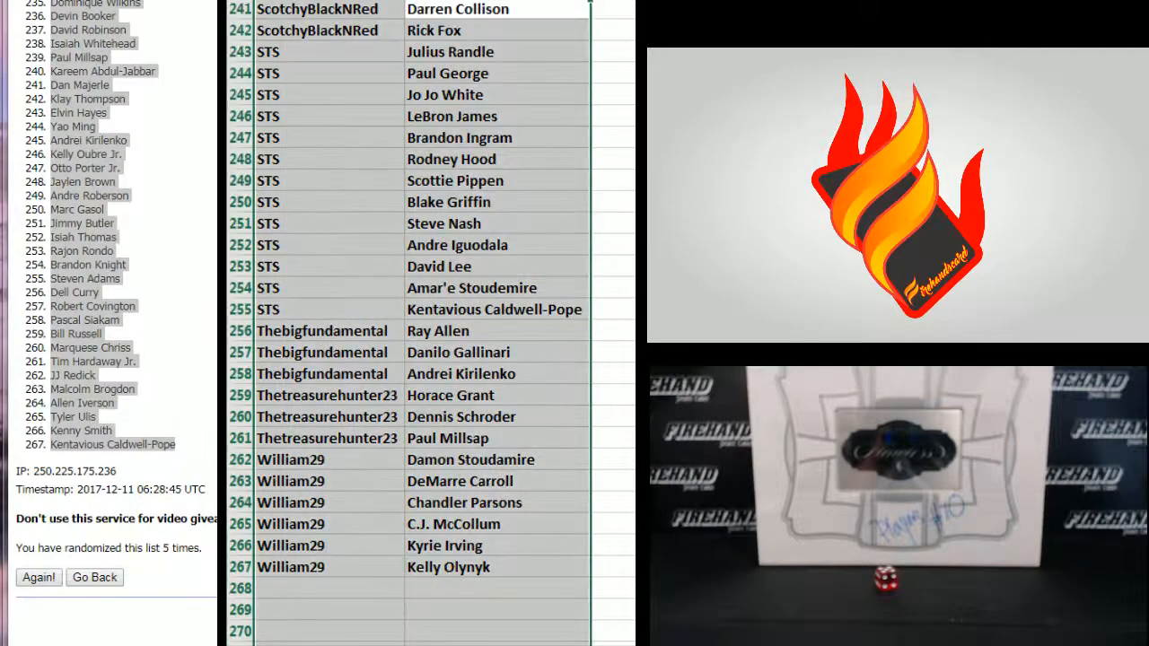
Sort the break list A–Z by player name for the briefcase camera overlay.
left_click(39, 578)
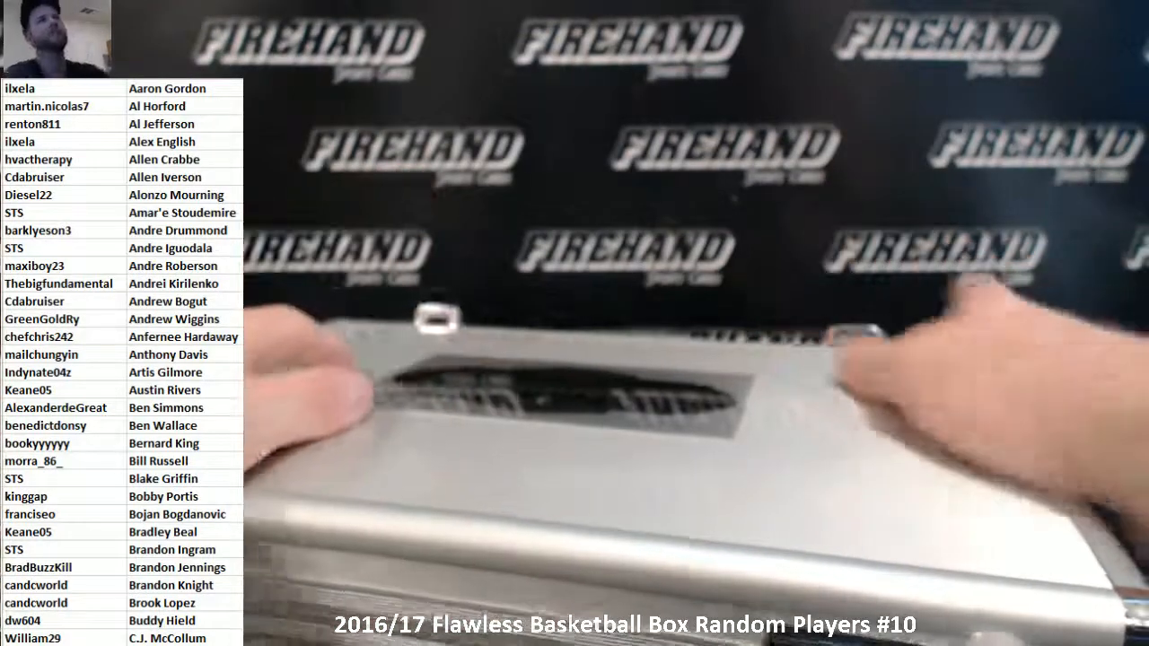
Show the player-sorted list overlay on stream, scrolled to Isiah Thomas through Jrue Holiday.
left_click(117, 124)
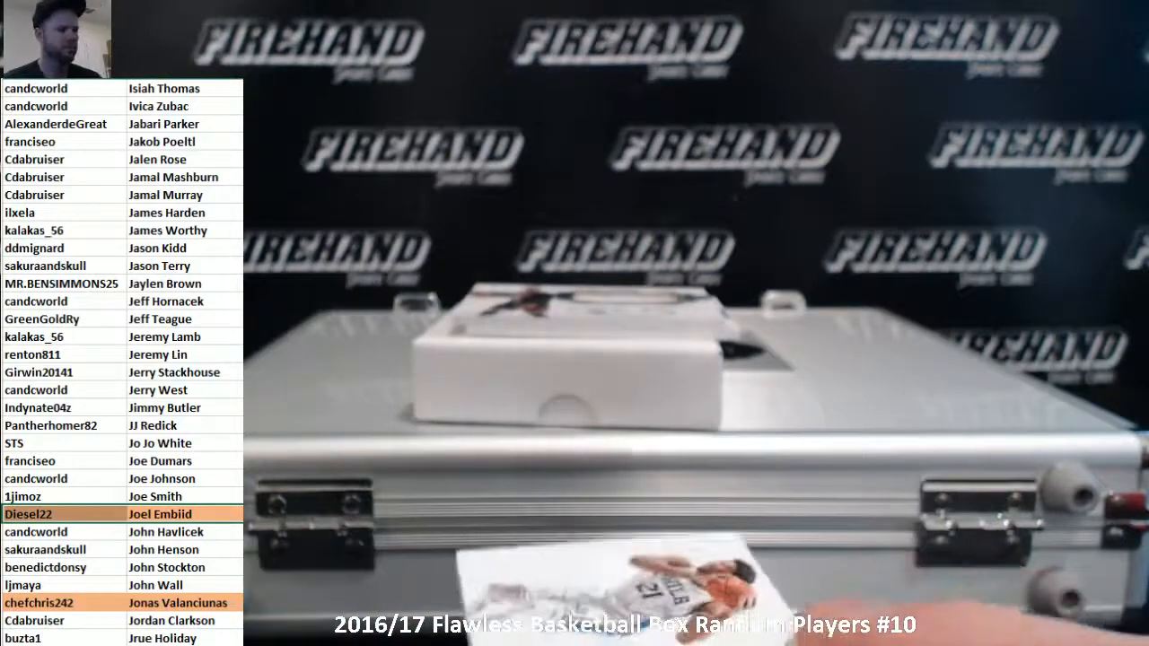
scroll("down", 3)
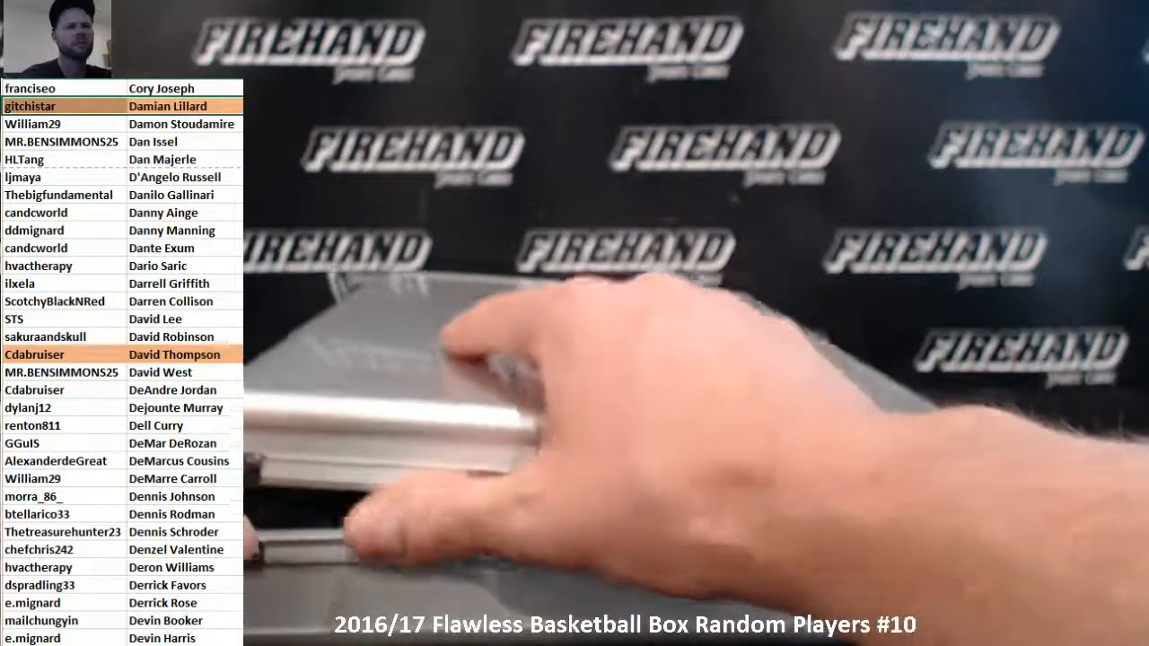
scroll("down", 3)
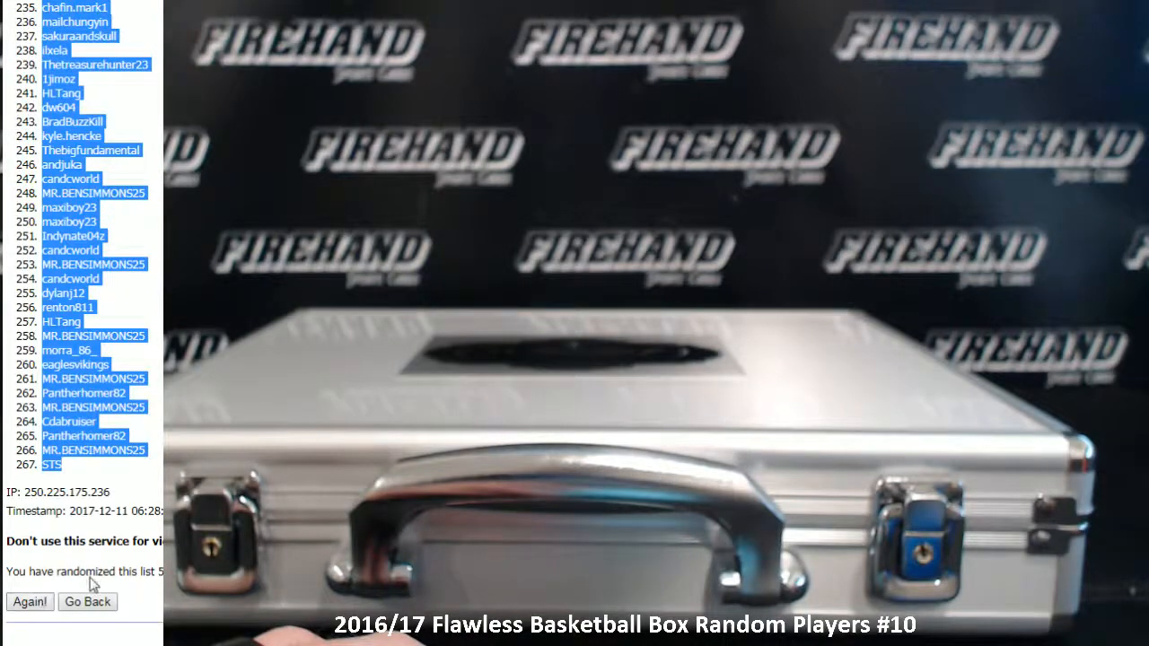
left_click(29, 601)
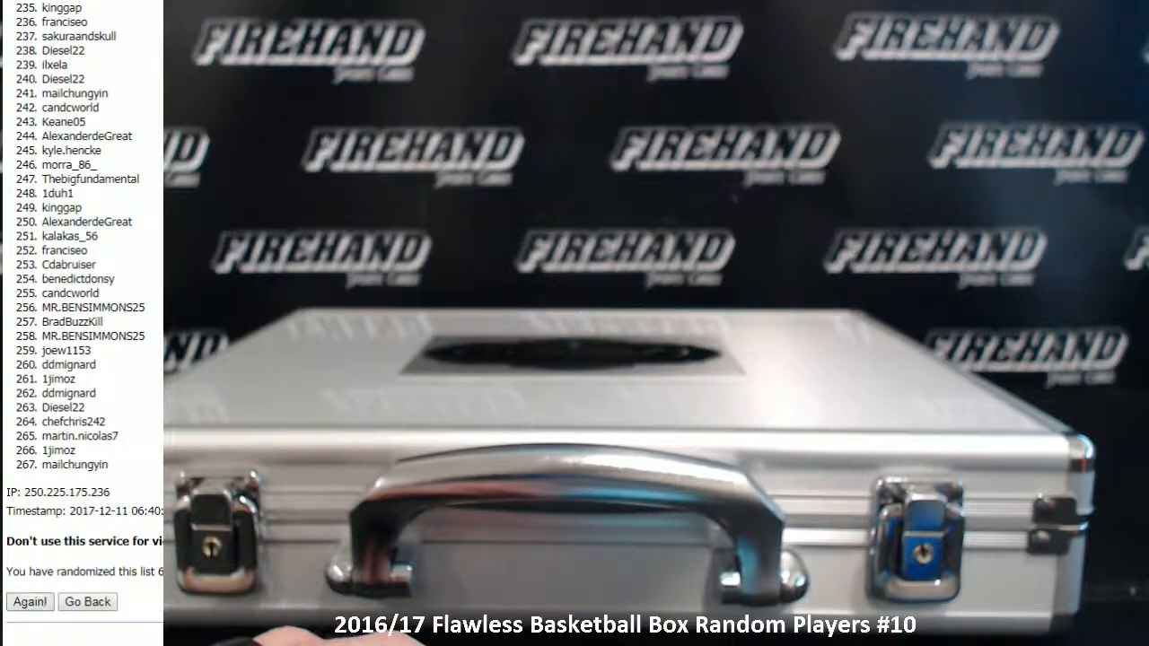